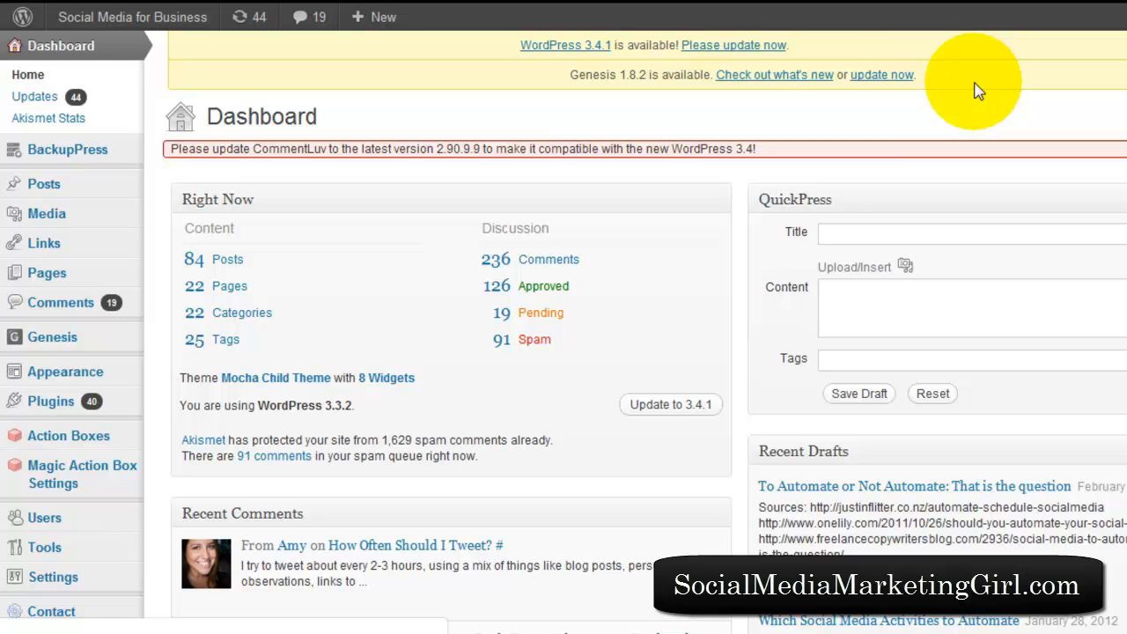
pyautogui.moveTo(275, 400)
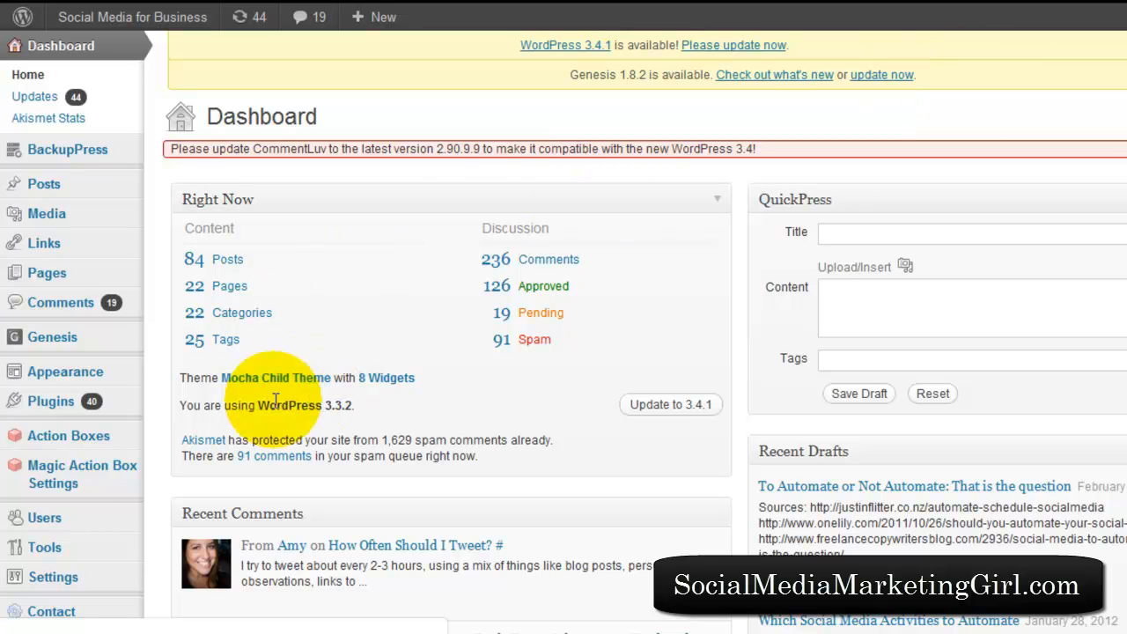
pyautogui.moveTo(130, 429)
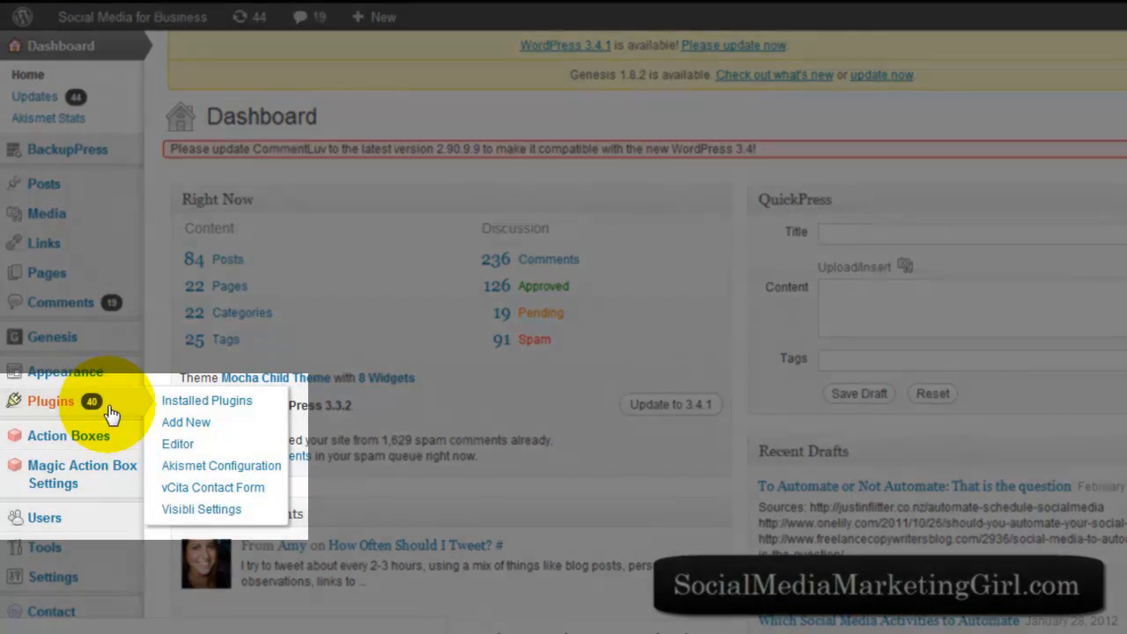
pyautogui.moveTo(186, 422)
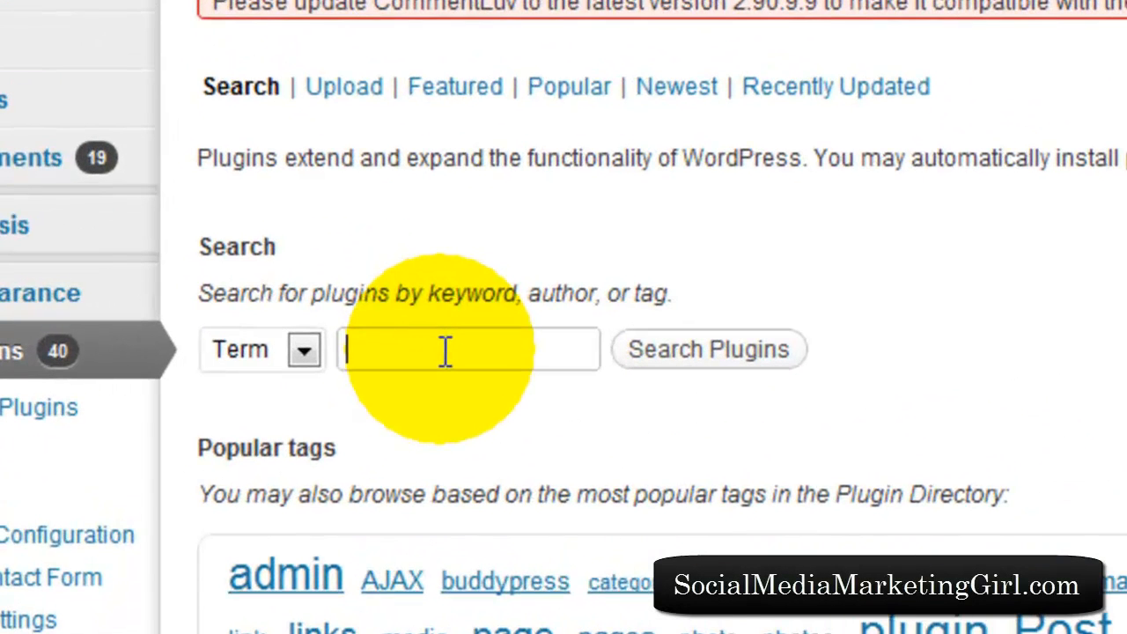
# Search the plugin directory for 'tubepress' and confirm TubePress is listed as installed
pyautogui.write('t')
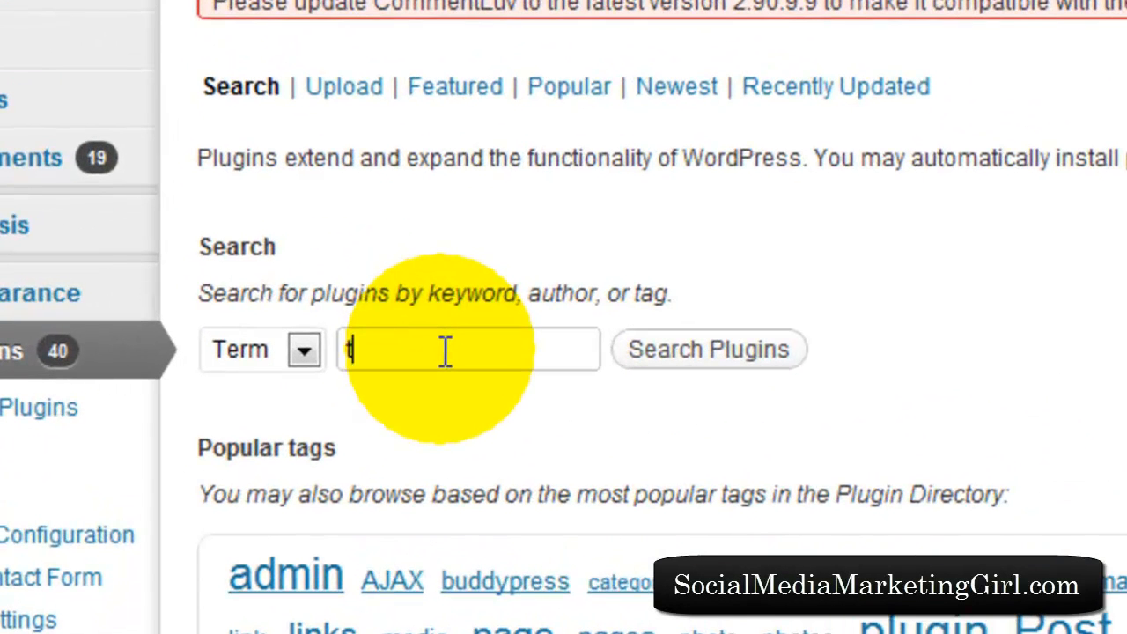
pyautogui.write('ubepre')
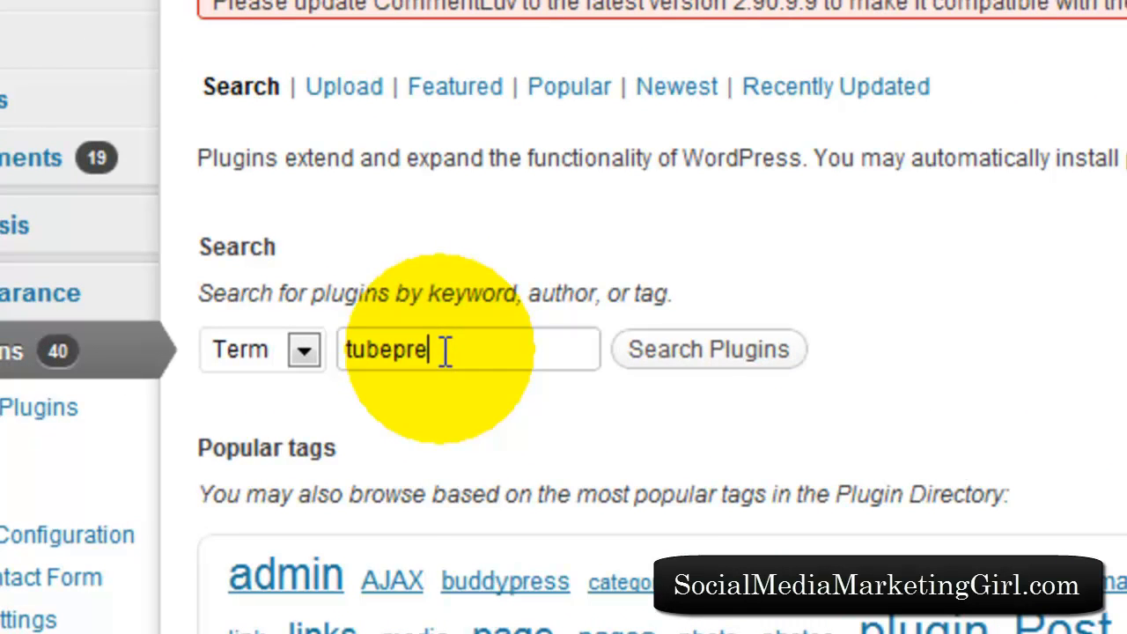
pyautogui.click(709, 349)
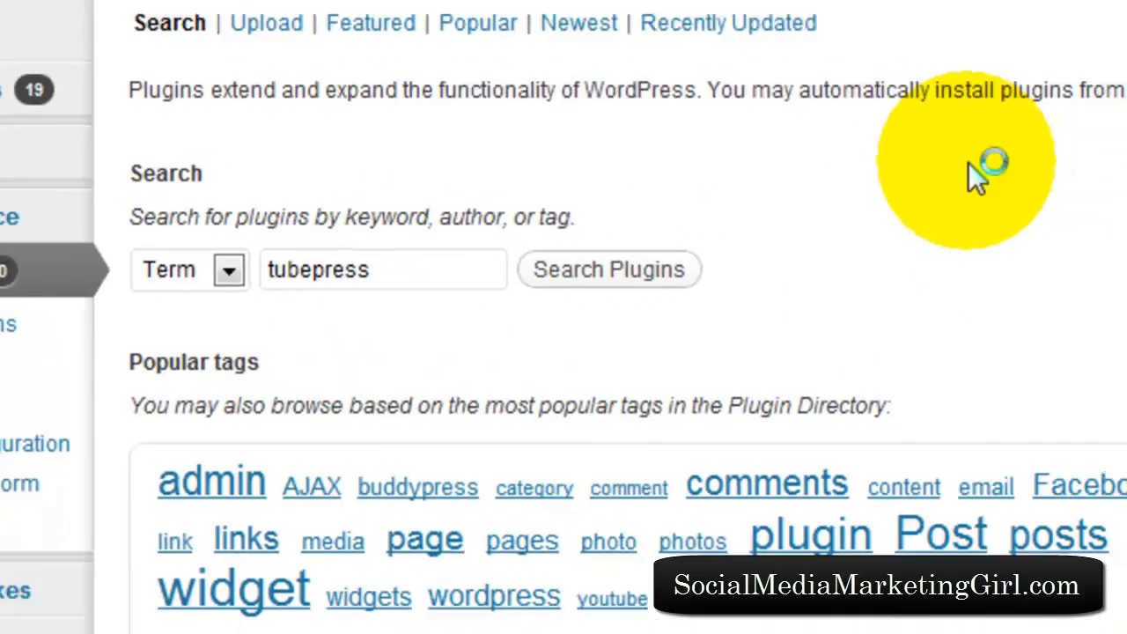
pyautogui.click(609, 269)
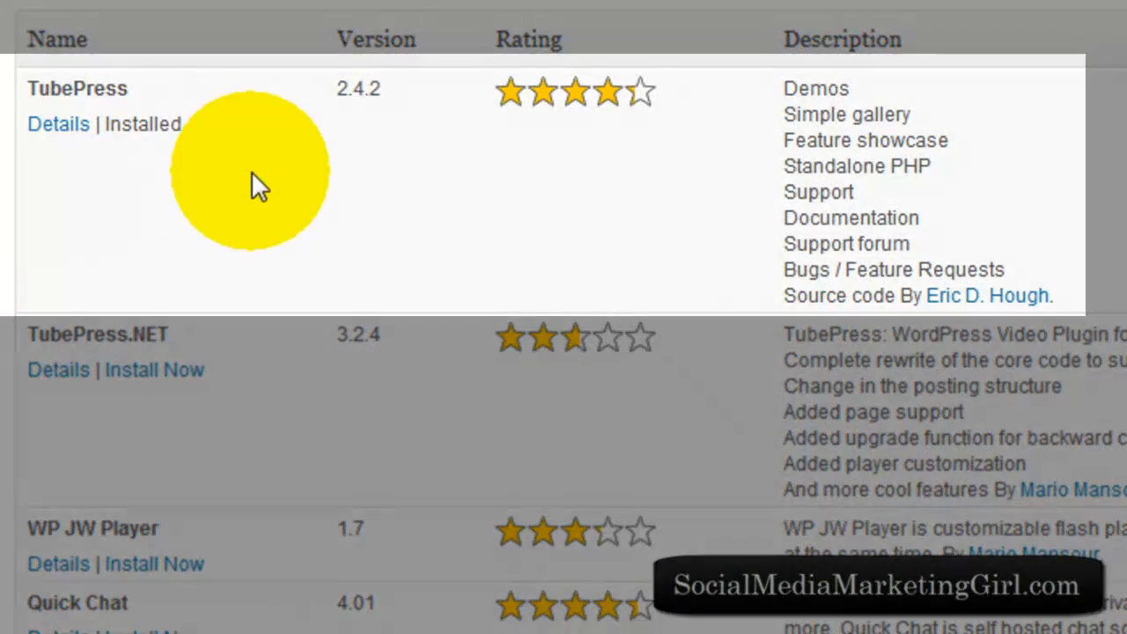
pyautogui.moveTo(388, 317)
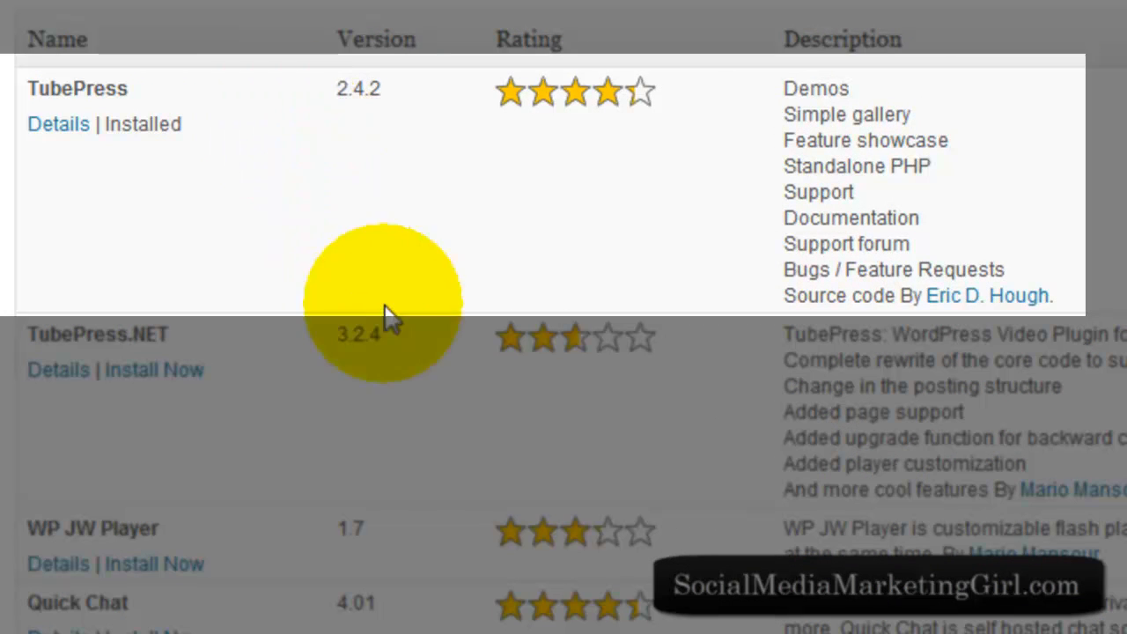
pyautogui.moveTo(392, 167)
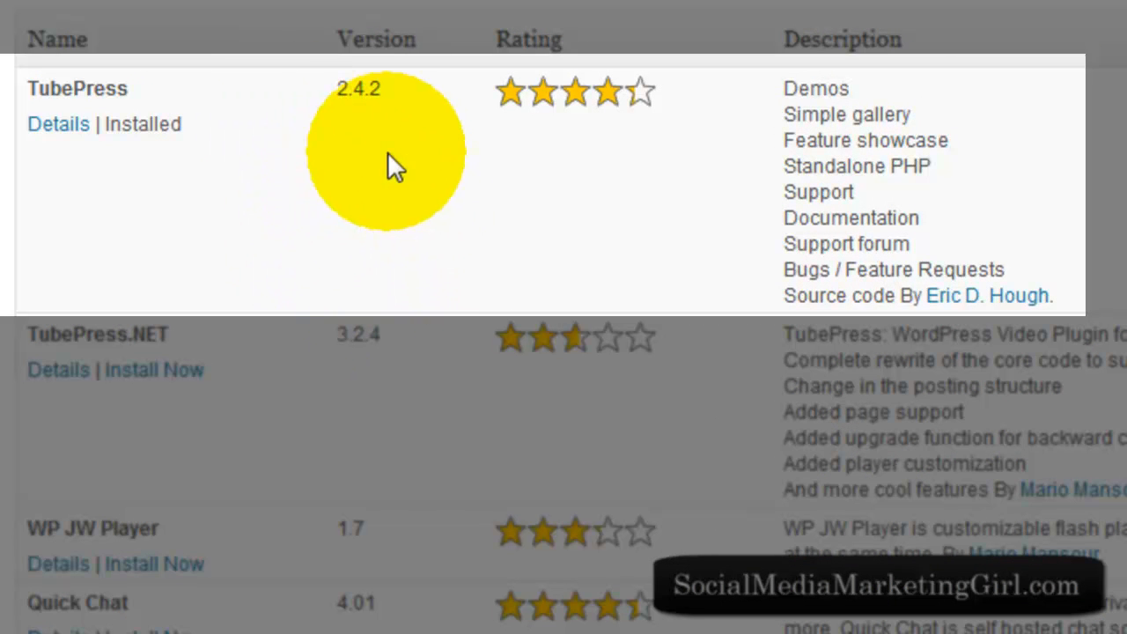
pyautogui.moveTo(142, 123)
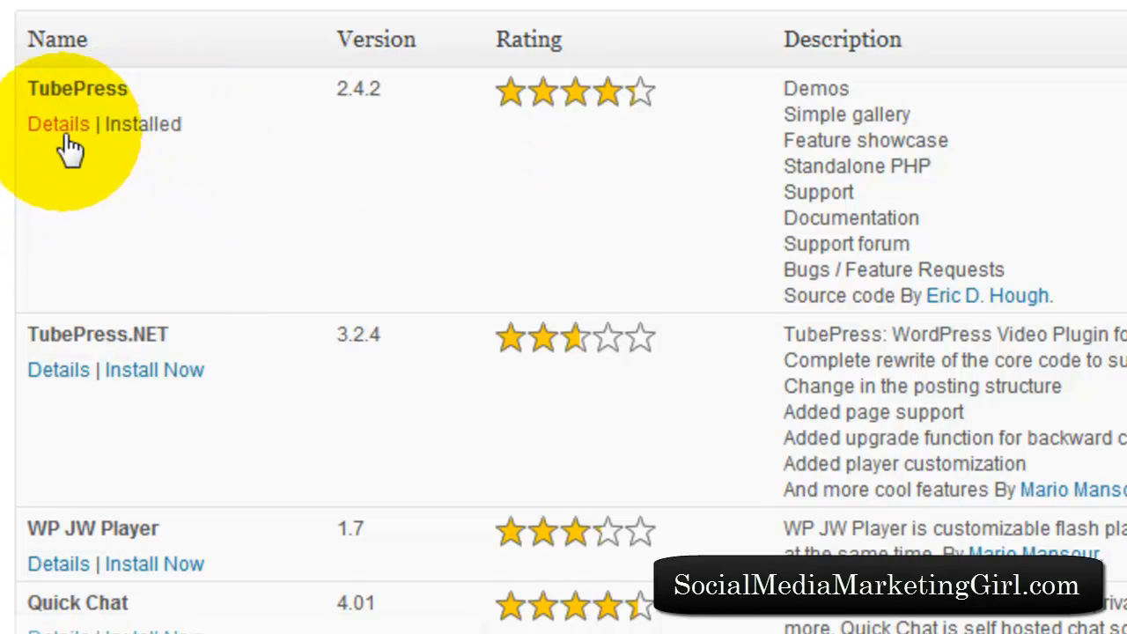
pyautogui.moveTo(145, 124)
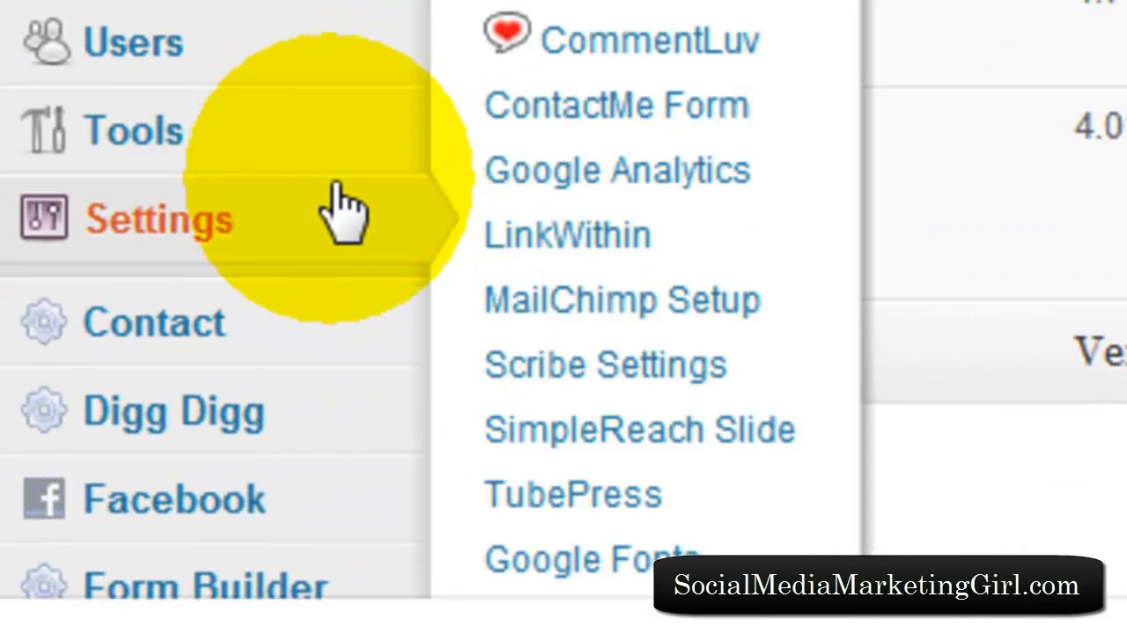
pyautogui.moveTo(335, 255)
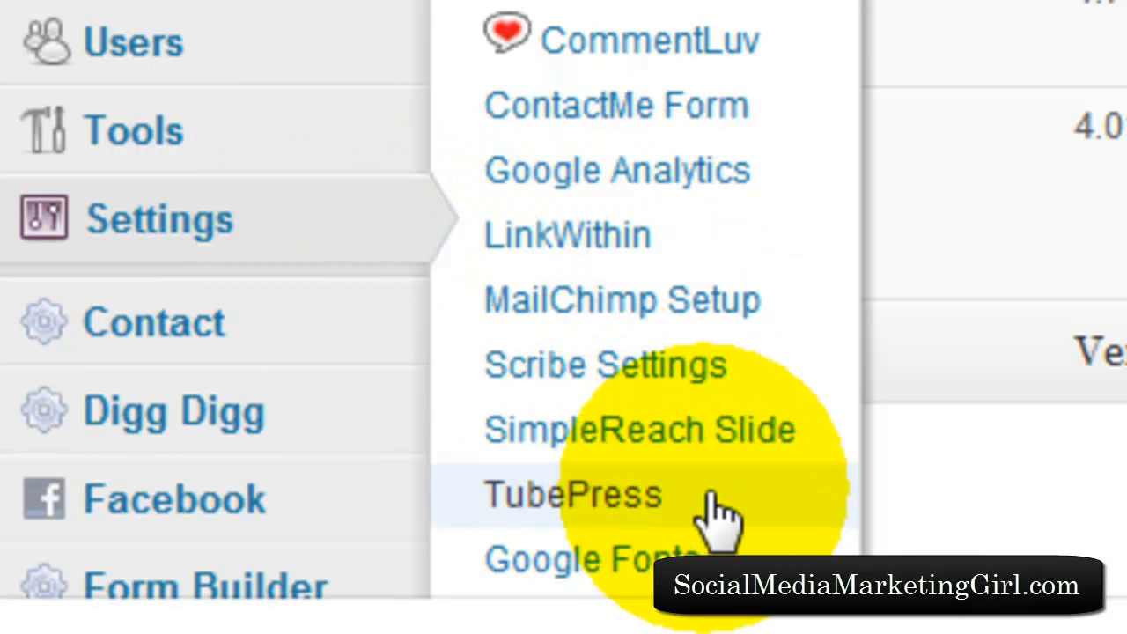
# In TubePress Options, set the video source to YouTube user socialmediagurl and save
pyautogui.click(572, 493)
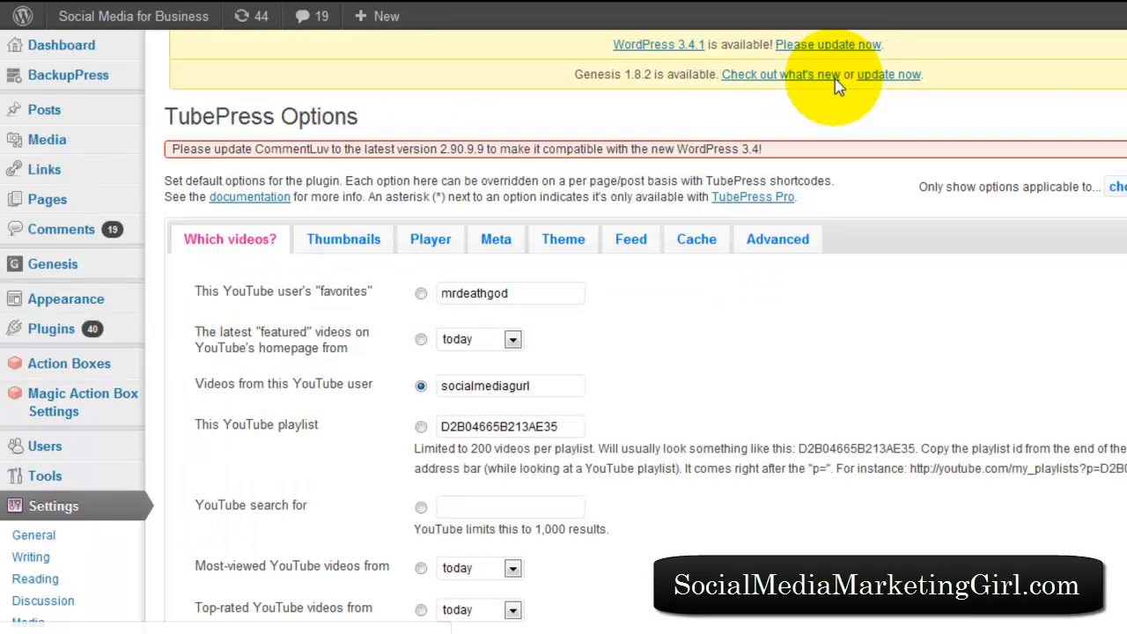
pyautogui.scroll(-3)
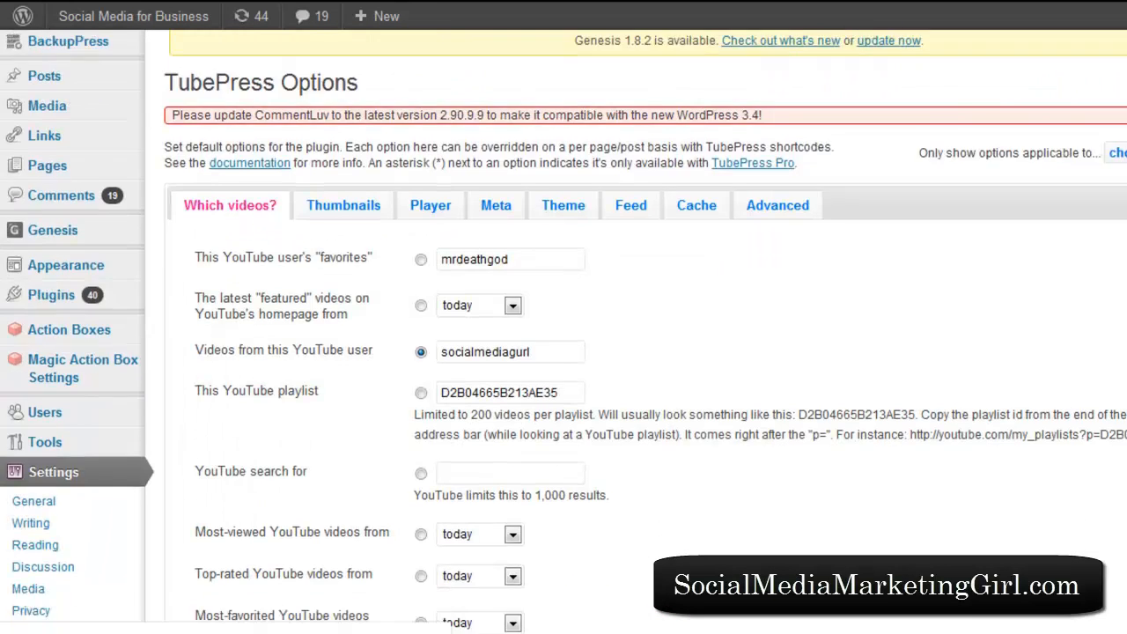
pyautogui.scroll(3)
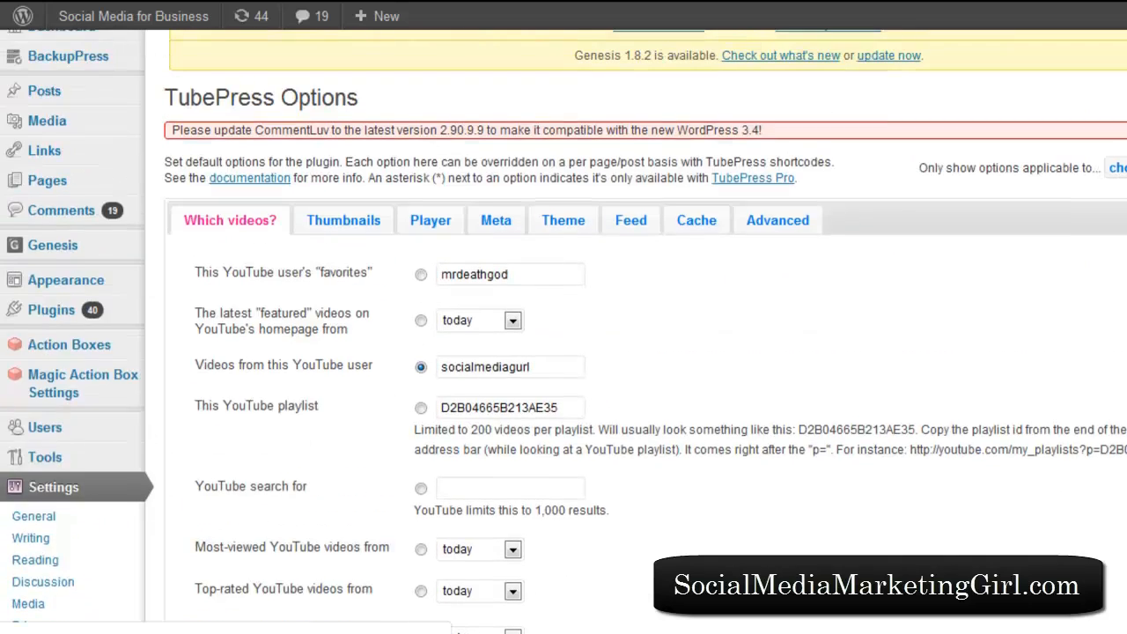
pyautogui.moveTo(603, 361)
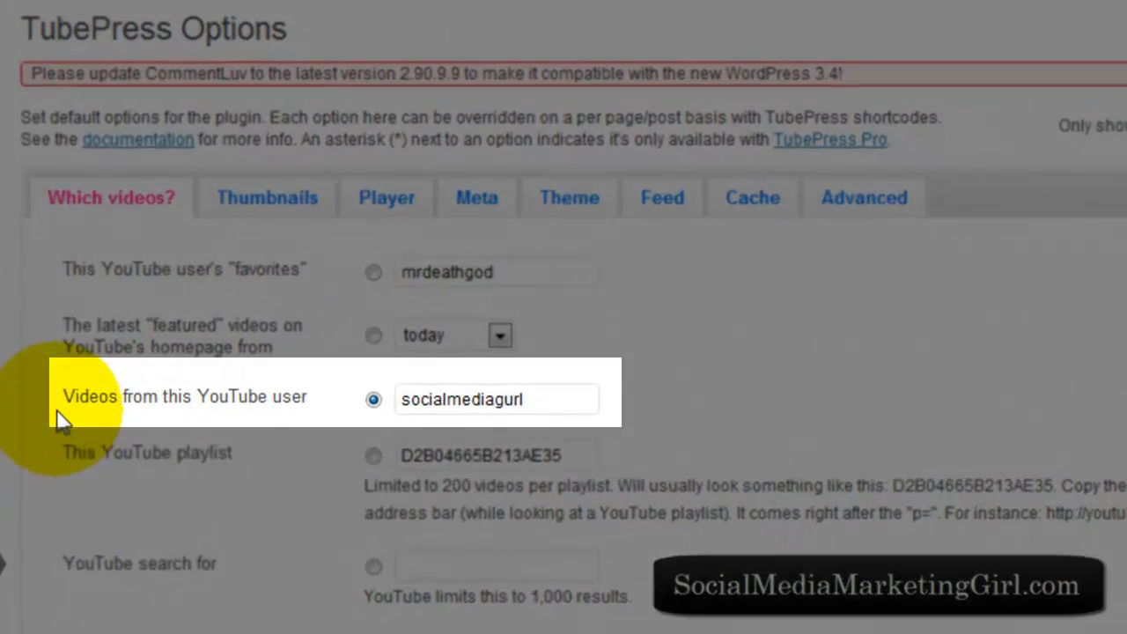
pyautogui.moveTo(172, 404)
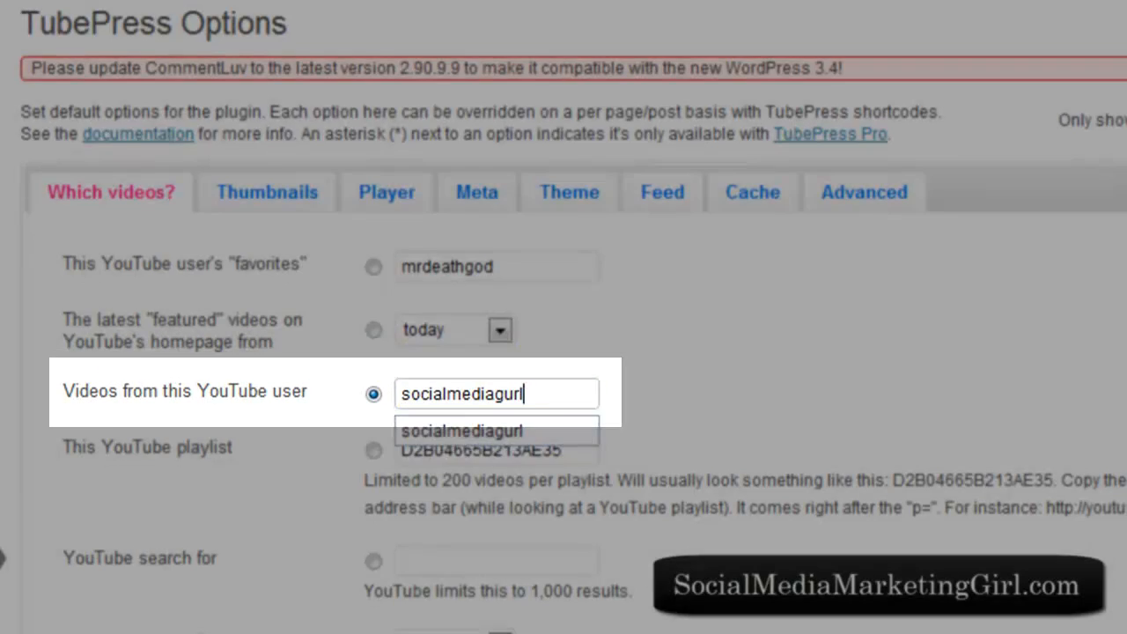
pyautogui.scroll(-3)
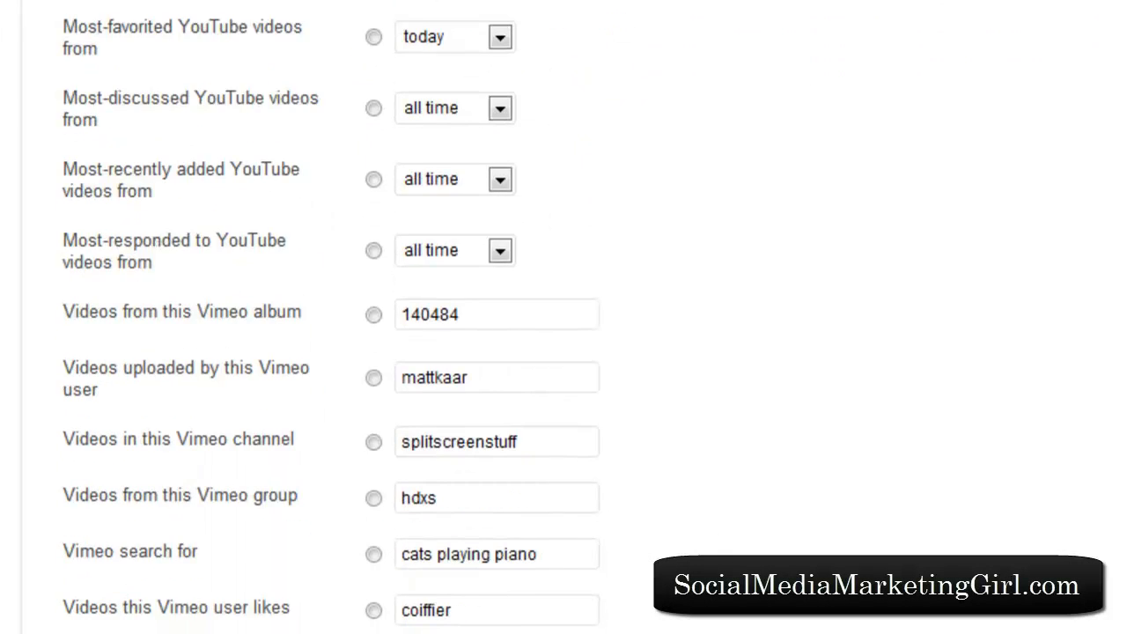
pyautogui.scroll(-3)
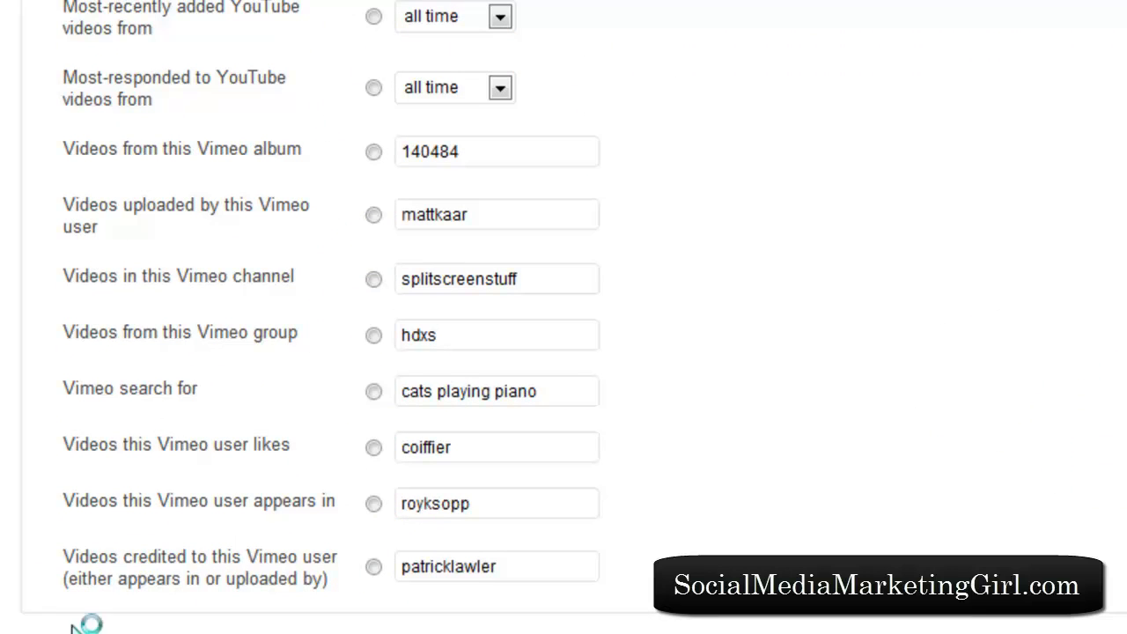
pyautogui.moveTo(823, 335)
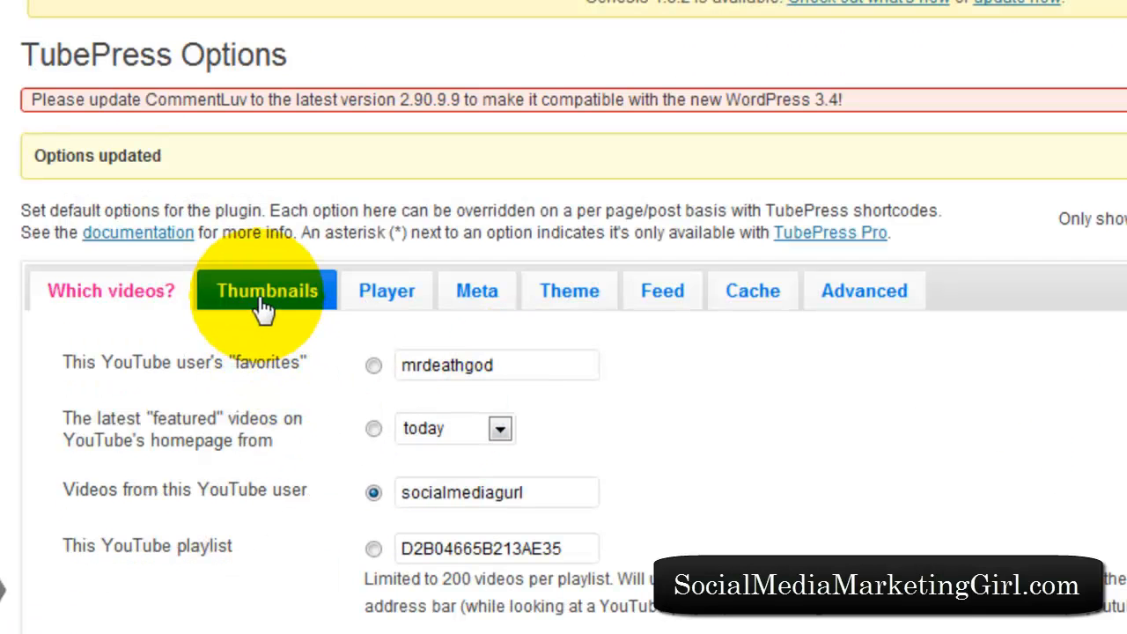
# Review the Thumbnails settings, keeping 90×120 px randomized thumbs and 20 per page
pyautogui.click(266, 291)
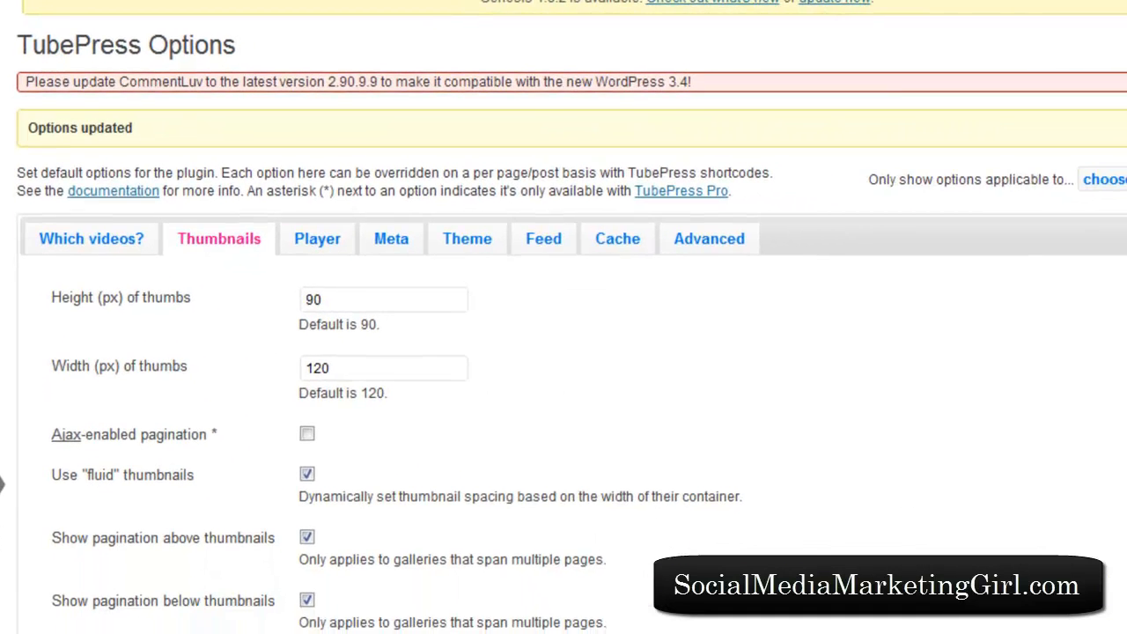
pyautogui.scroll(-3)
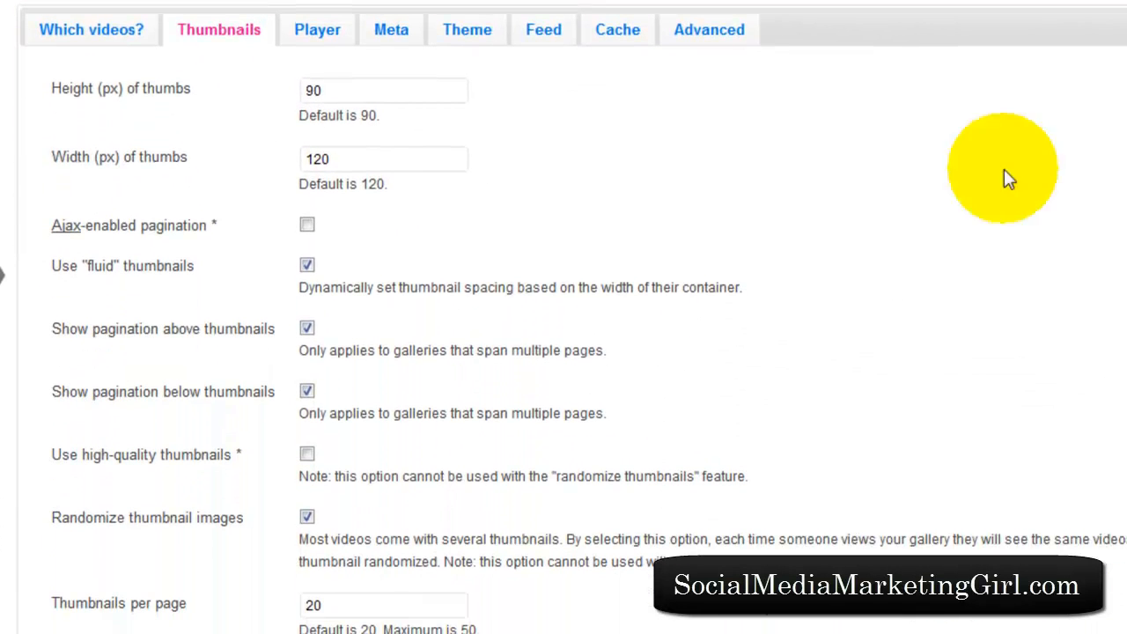
pyautogui.moveTo(80, 176)
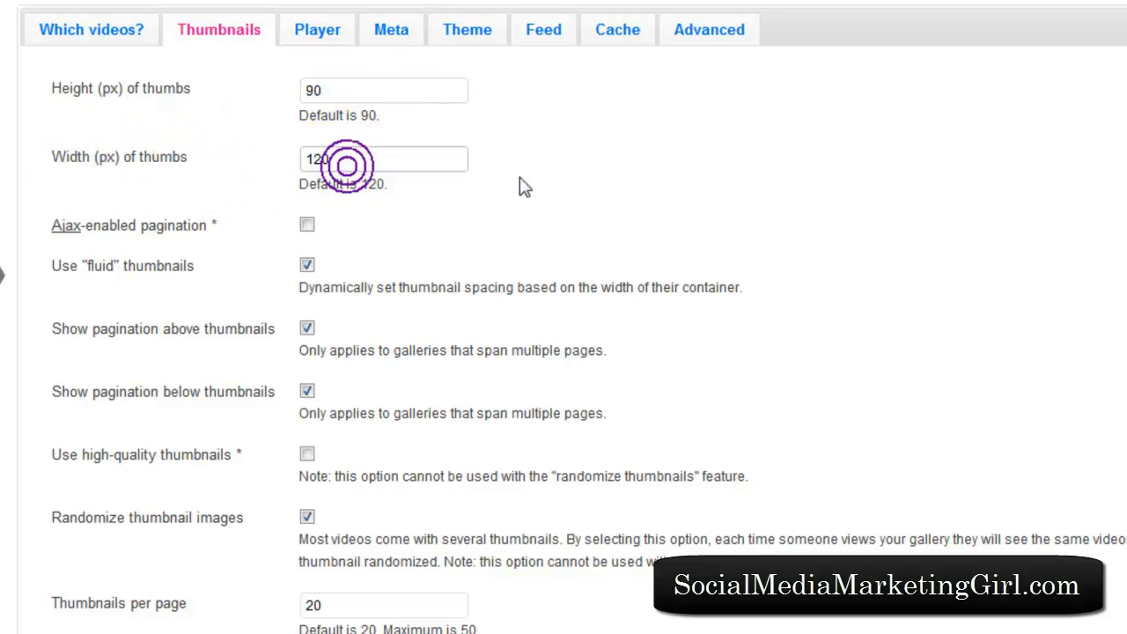
pyautogui.scroll(-3)
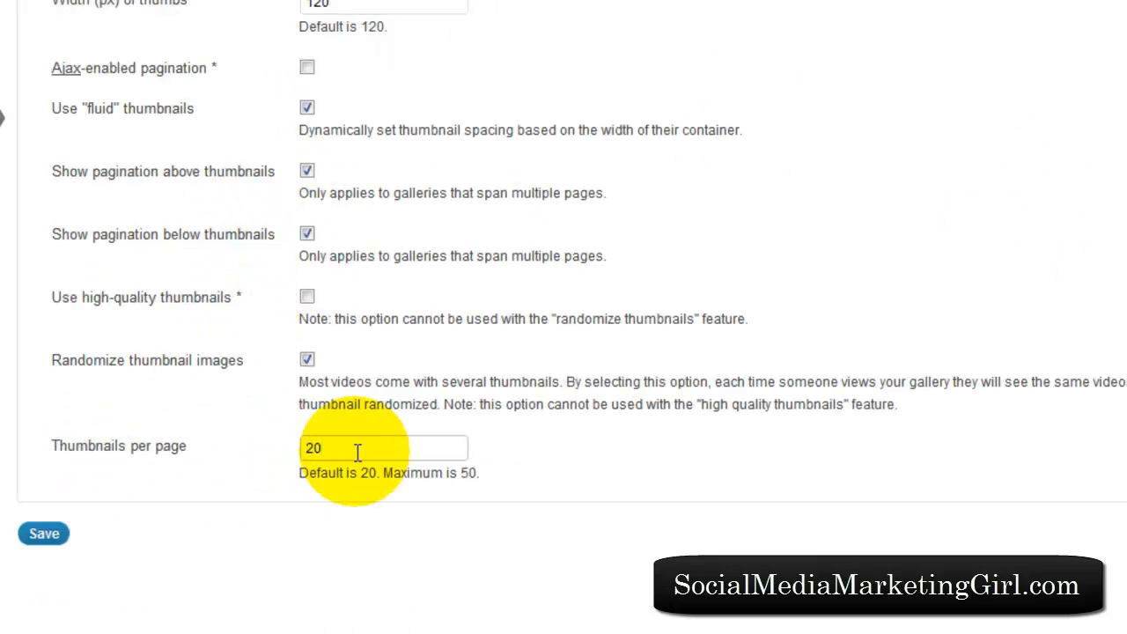
pyautogui.moveTo(295, 483)
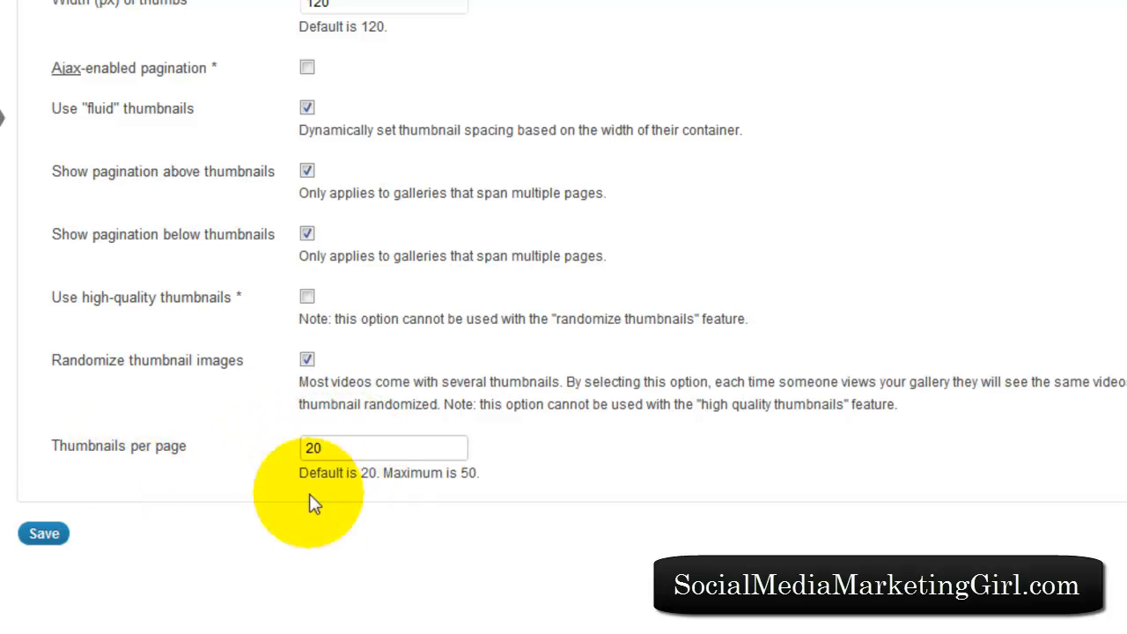
pyautogui.moveTo(261, 438)
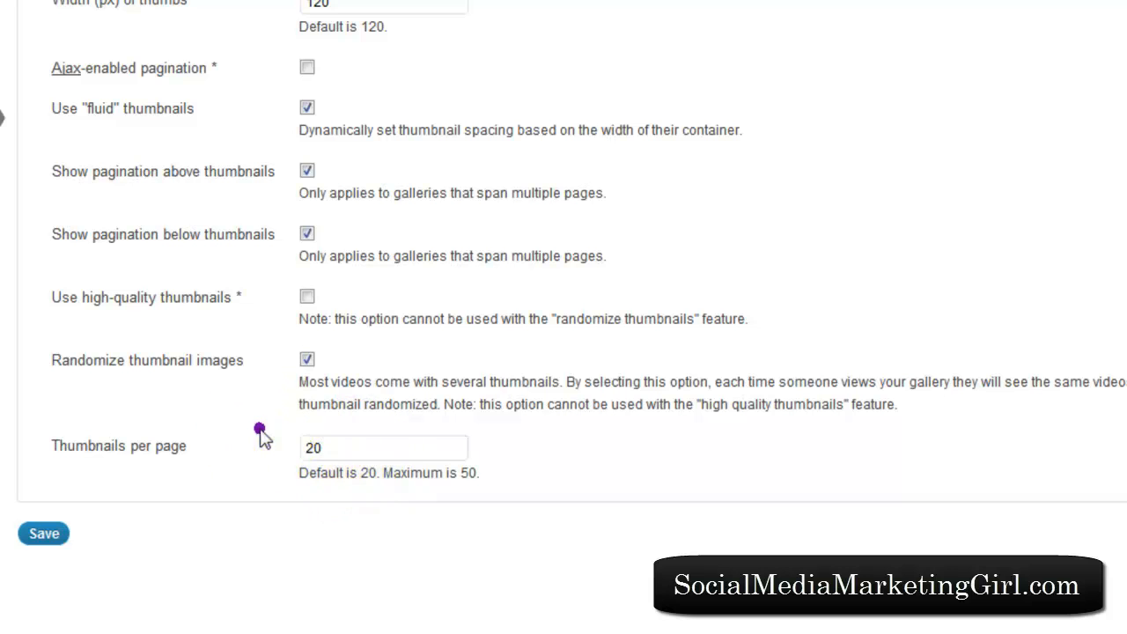
pyautogui.scroll(3)
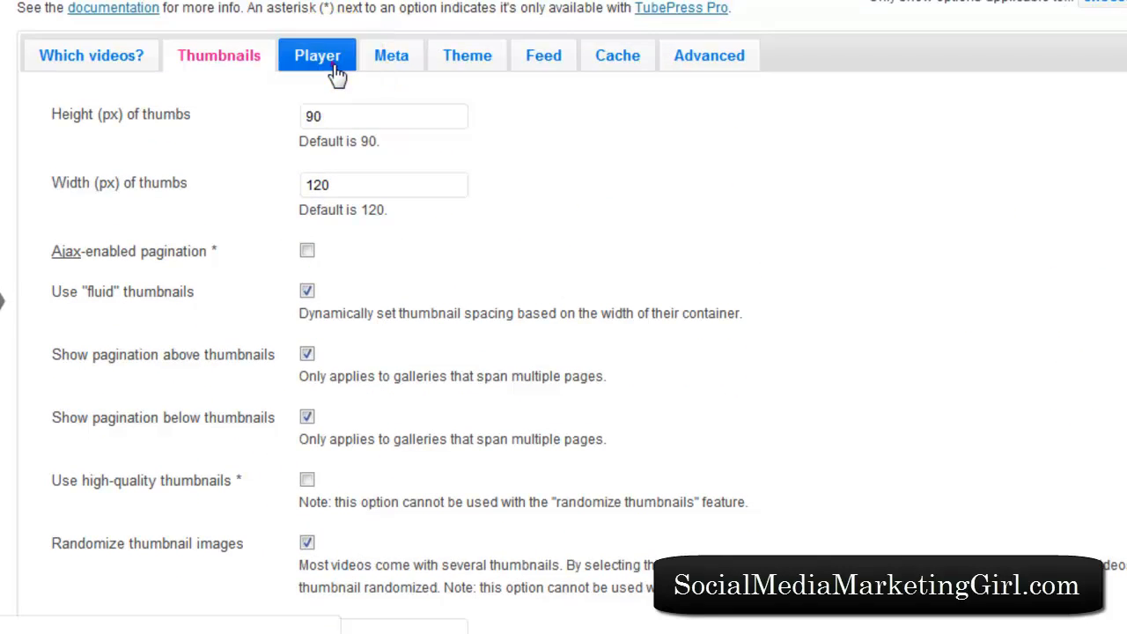
# Review the Player settings: max height 350 px, max width 425 px, main colour 813299
pyautogui.click(317, 55)
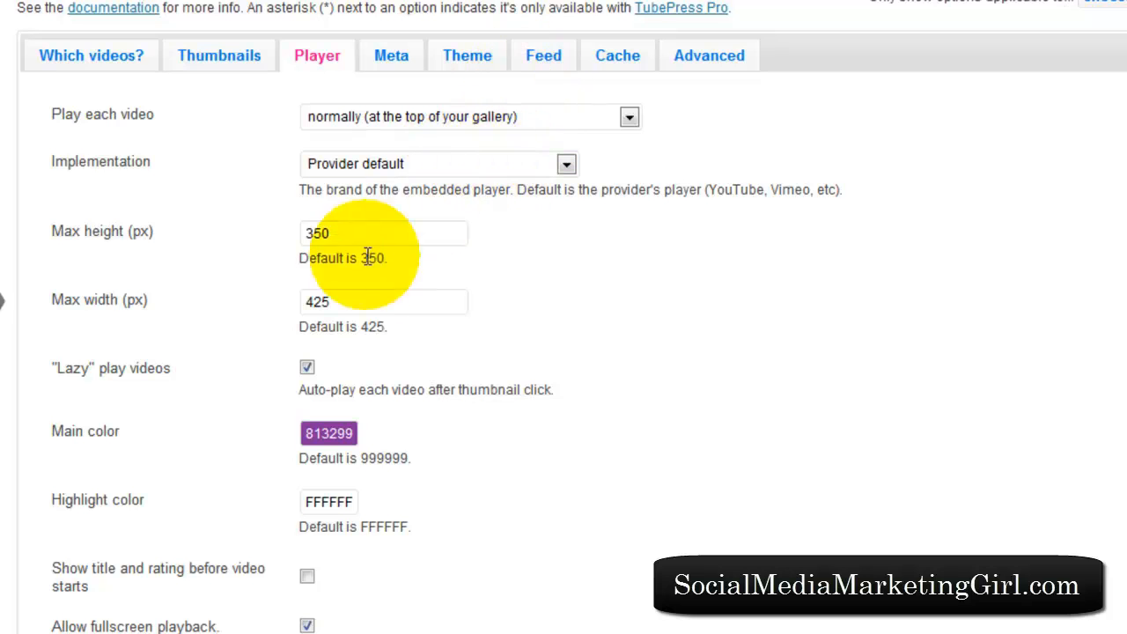
pyautogui.moveTo(185, 242)
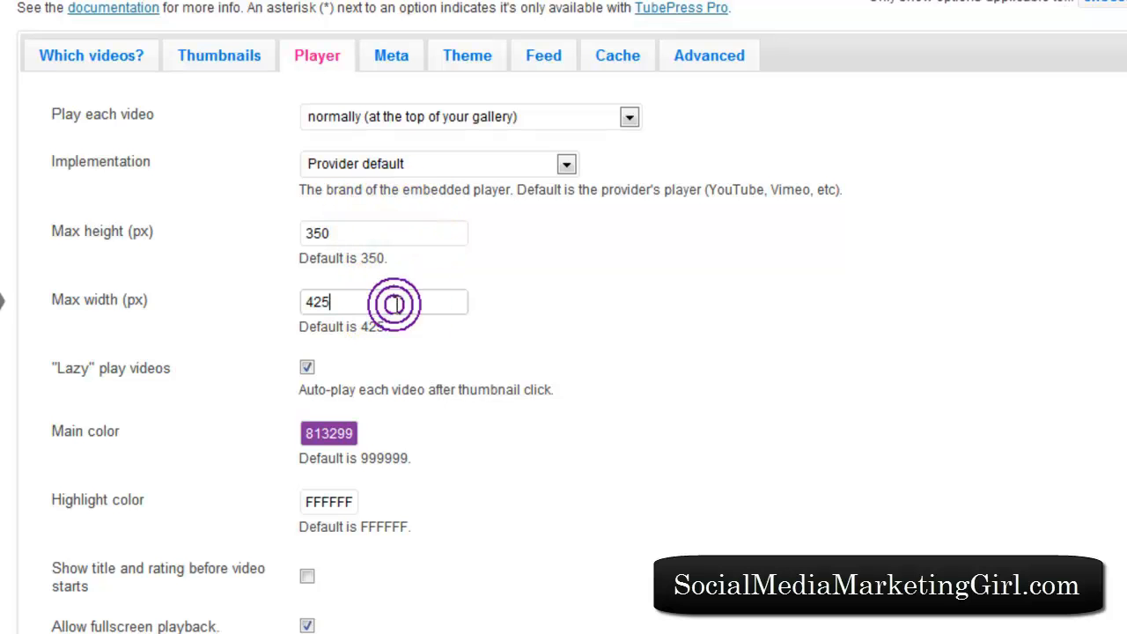
pyautogui.click(383, 232)
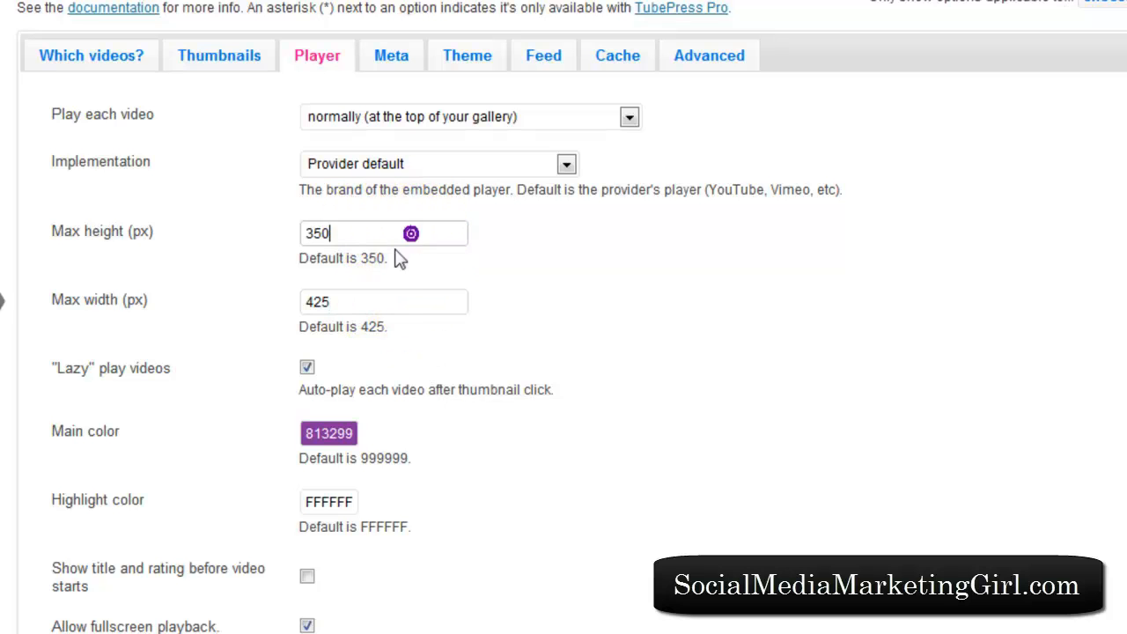
pyautogui.click(383, 301)
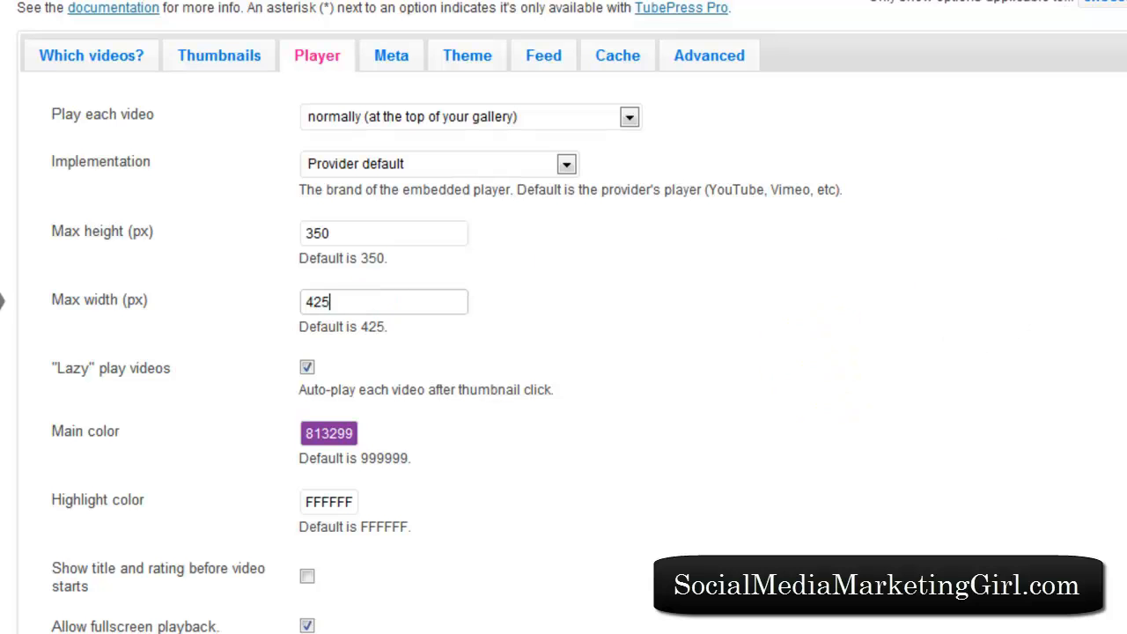
pyautogui.scroll(-3)
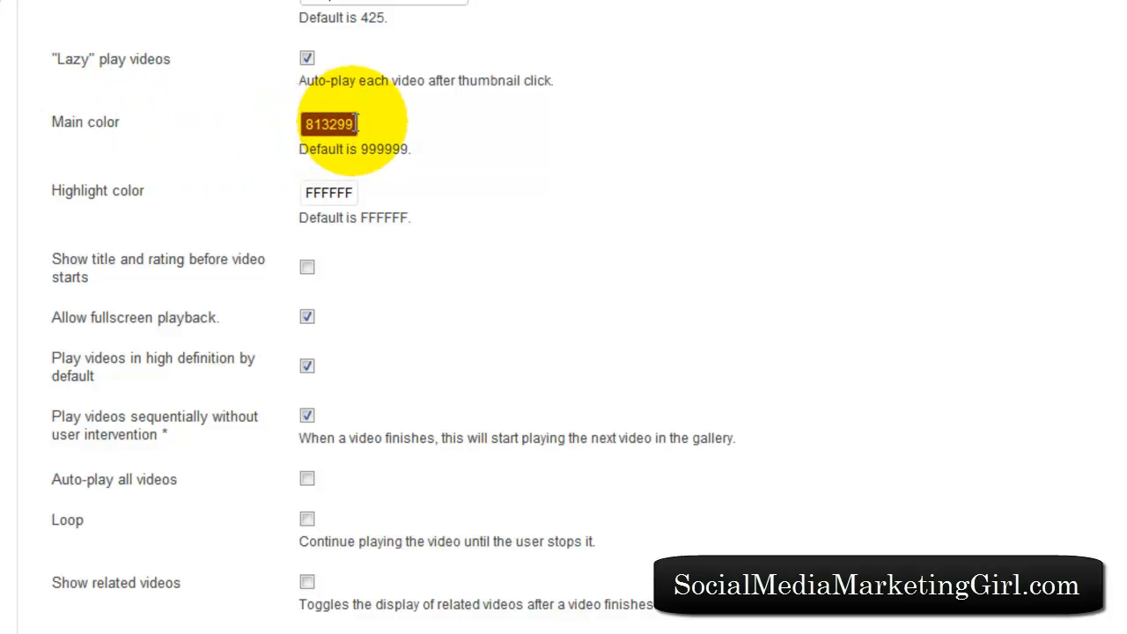
pyautogui.click(329, 123)
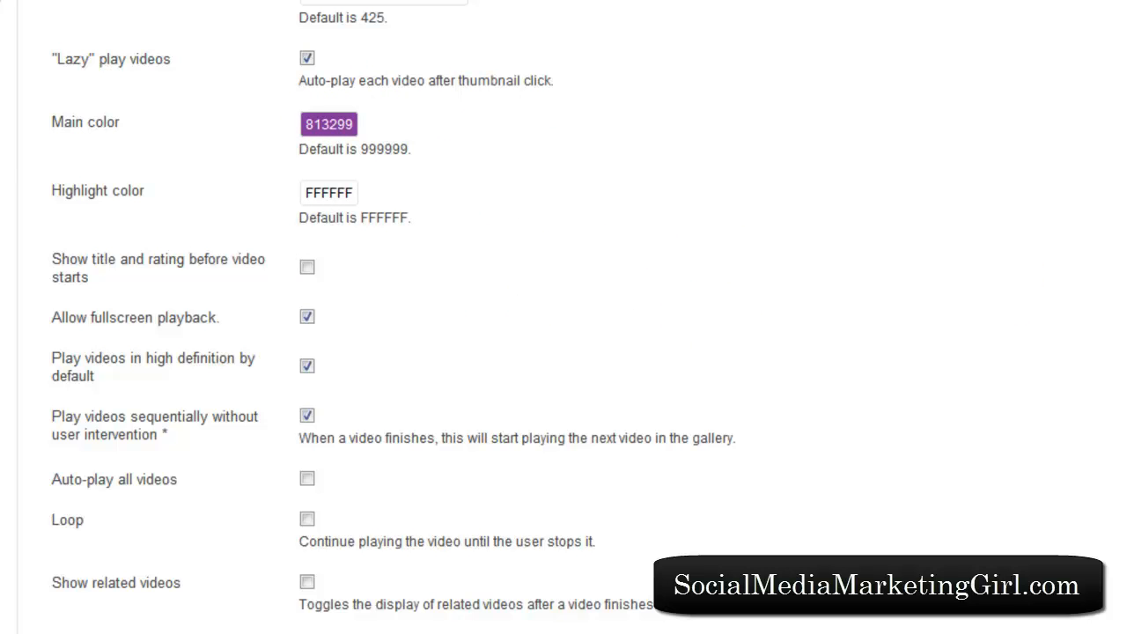
pyautogui.scroll(-3)
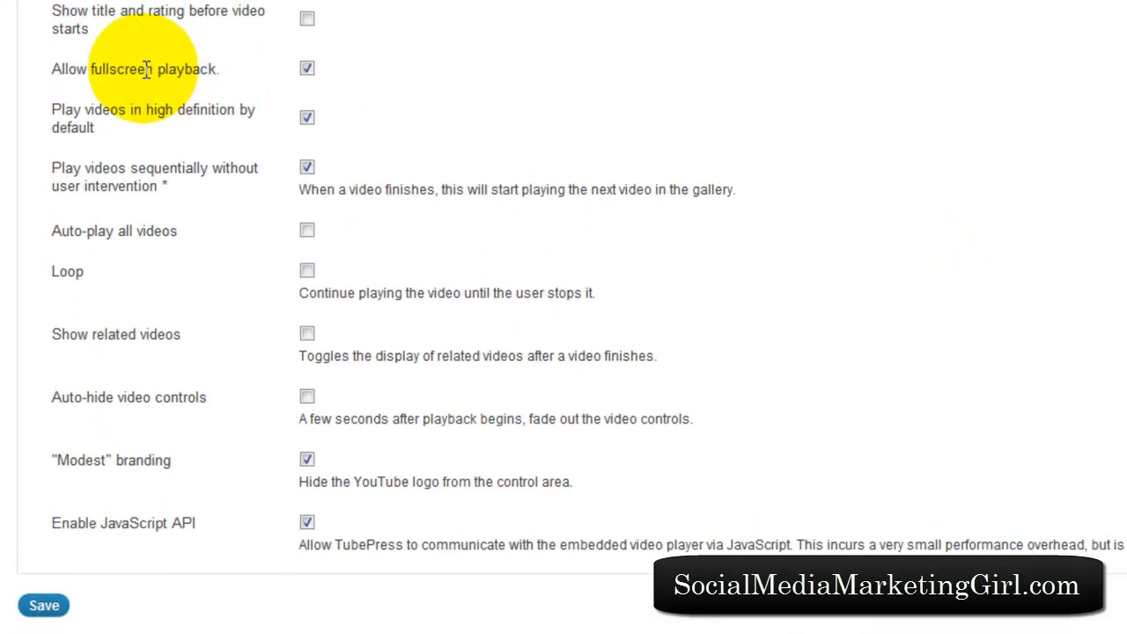
pyautogui.moveTo(264, 84)
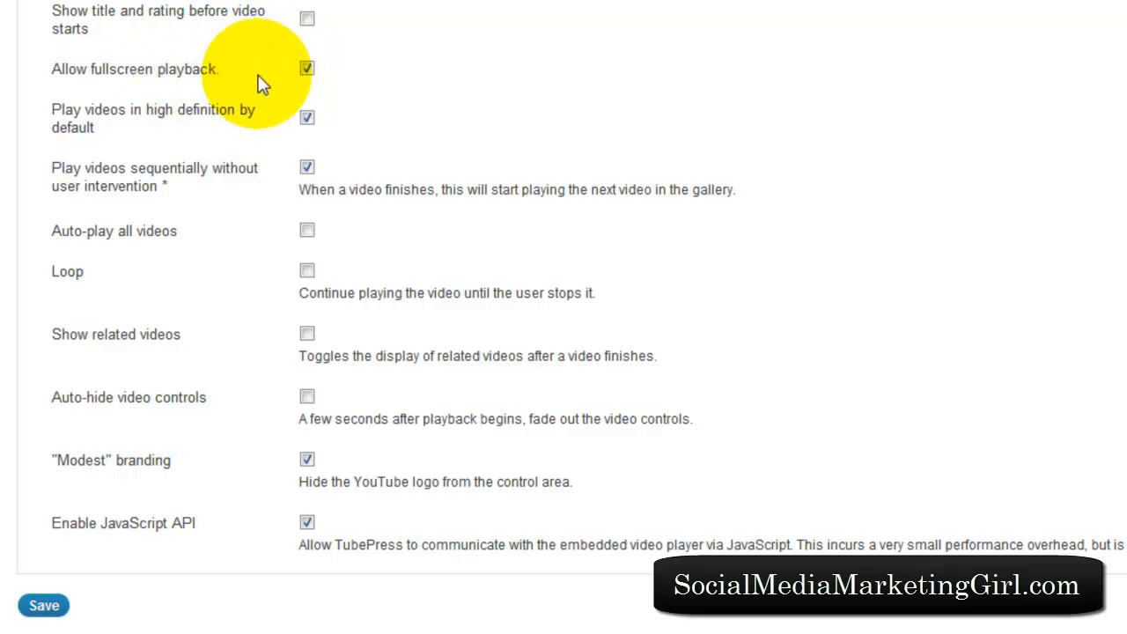
pyautogui.moveTo(224, 117)
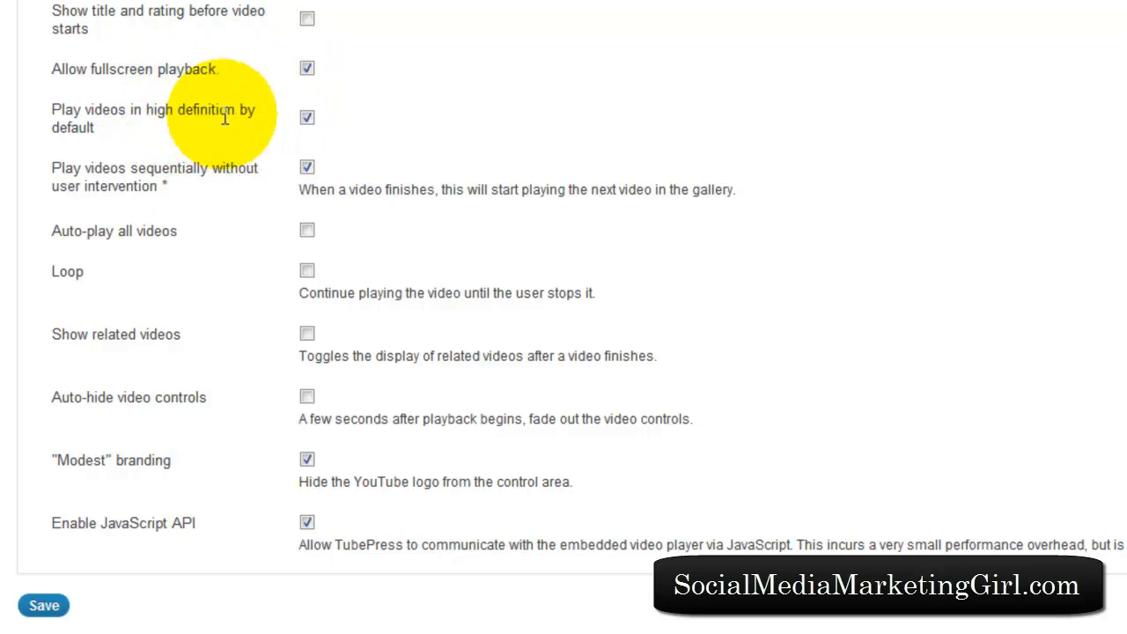
pyautogui.moveTo(255, 114)
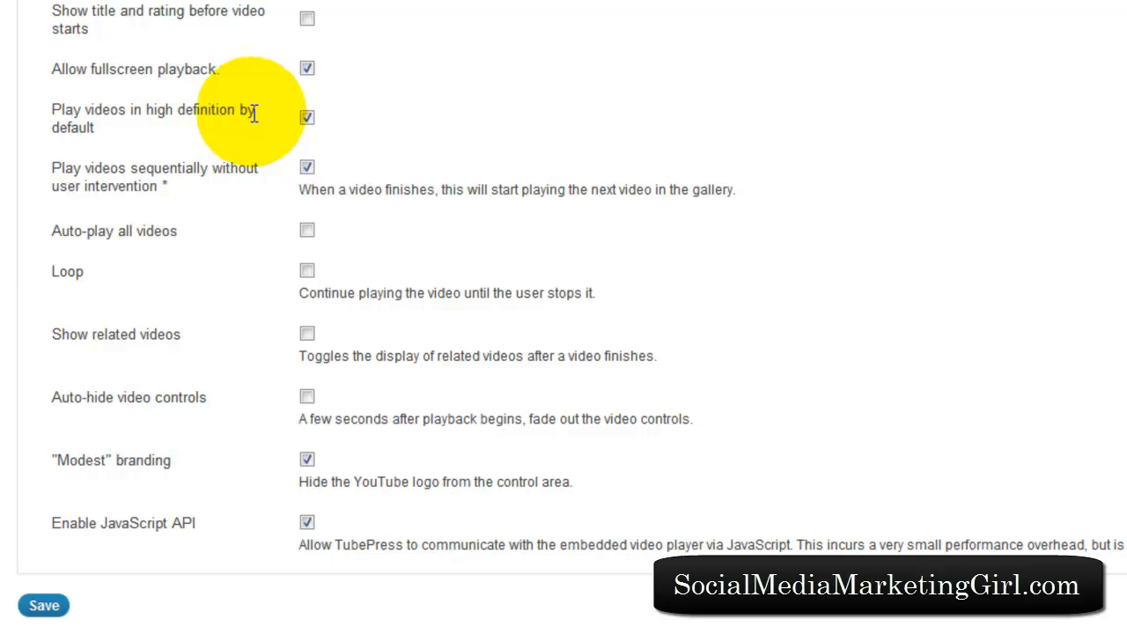
pyautogui.moveTo(53, 251)
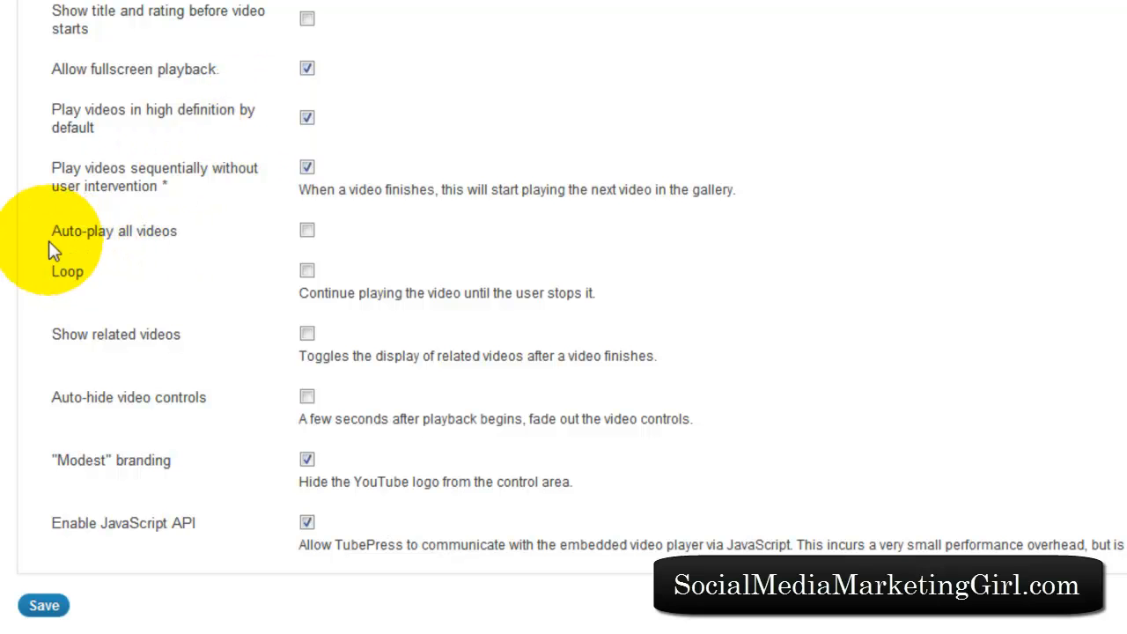
pyautogui.moveTo(60, 251)
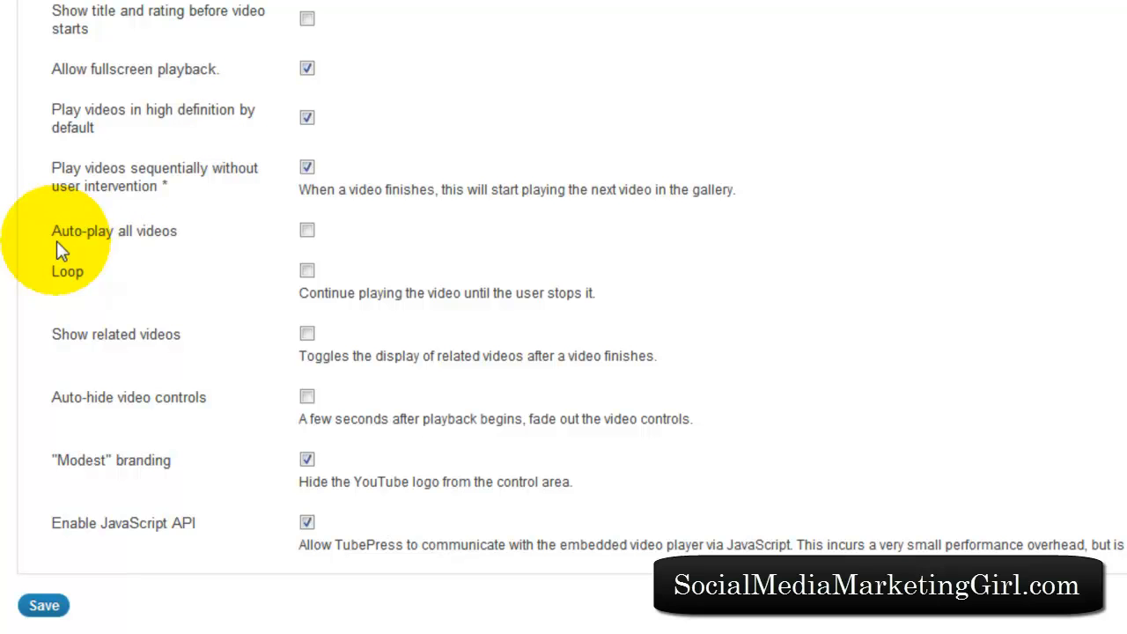
pyautogui.moveTo(227, 233)
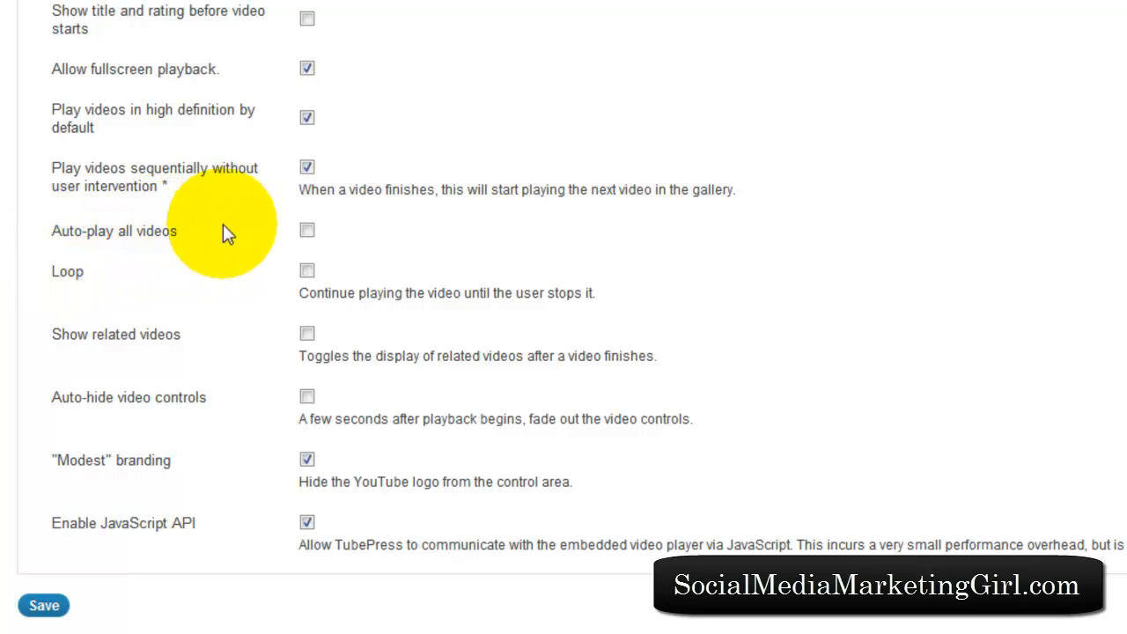
# Leave auto-play for all videos unchecked and save the player options
pyautogui.click(306, 229)
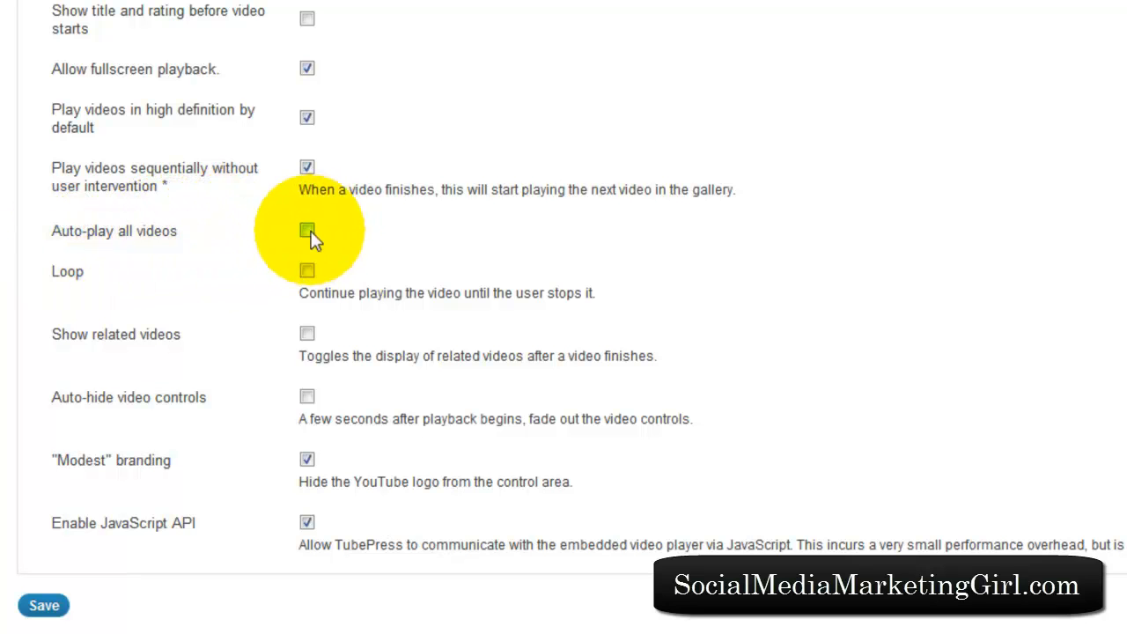
pyautogui.click(306, 230)
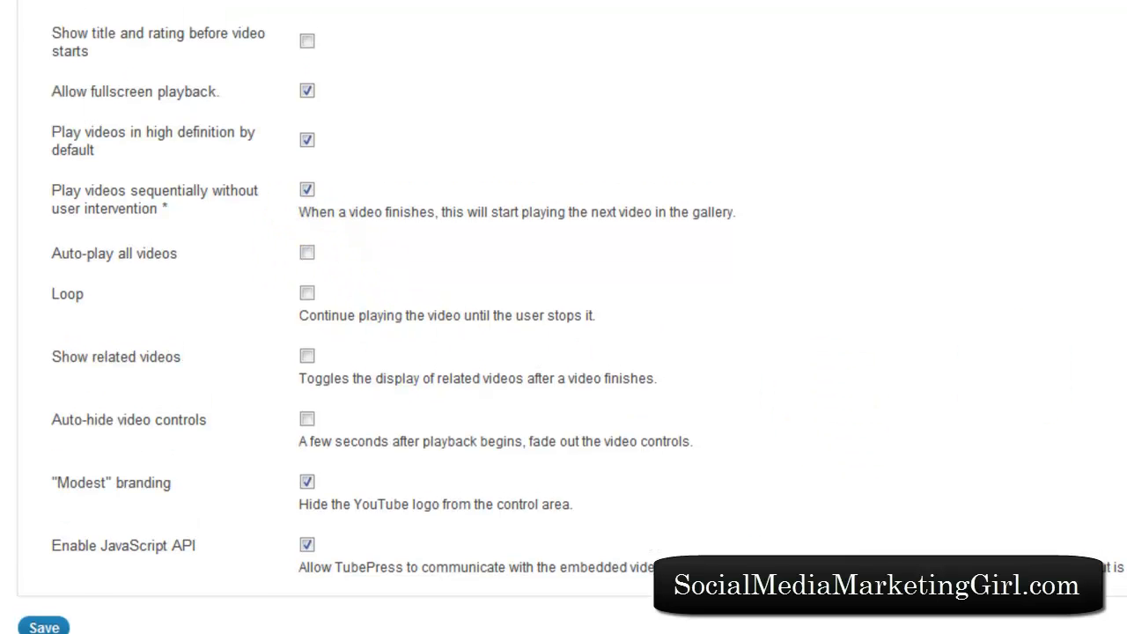
pyautogui.click(43, 627)
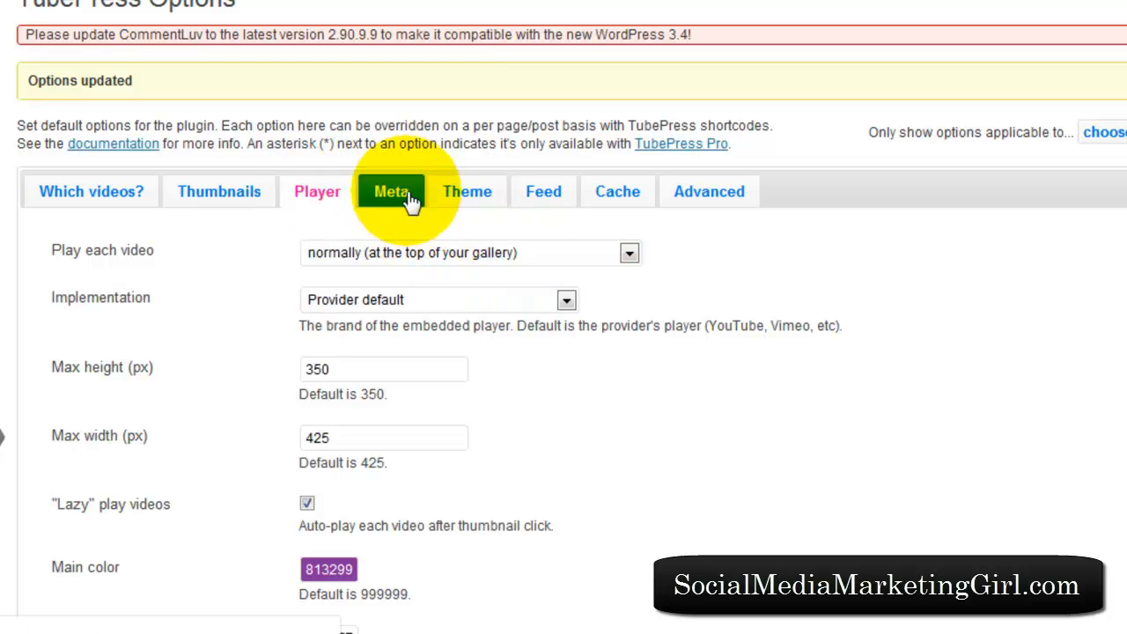
# Return to the Which videos? options showing YouTube user socialmediagurl selected
pyautogui.click(467, 191)
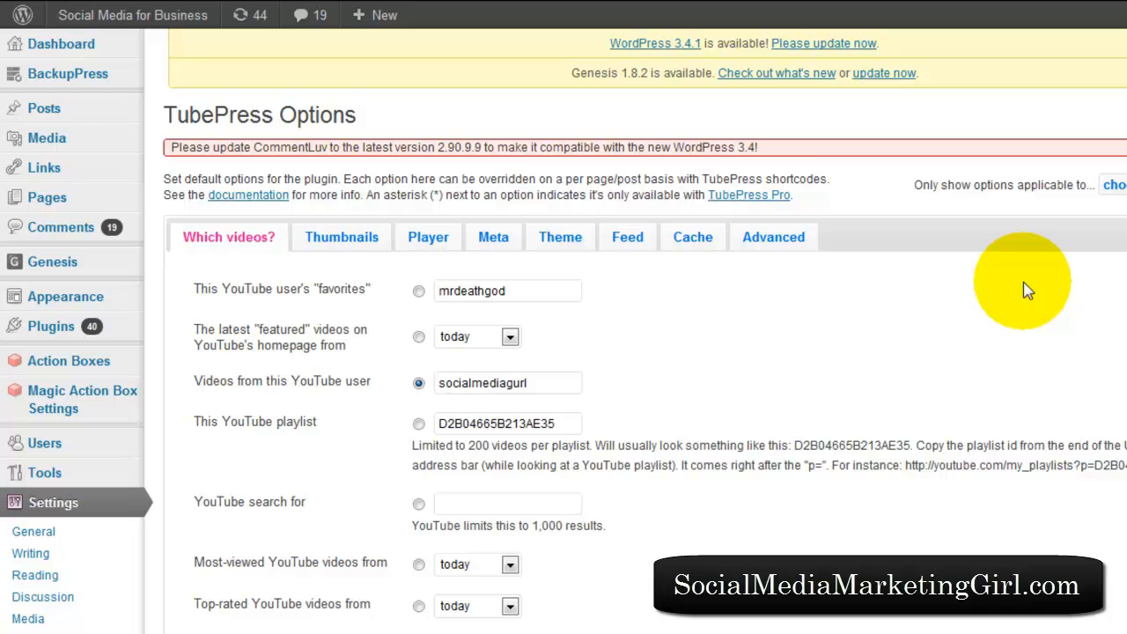
pyautogui.moveTo(506, 114)
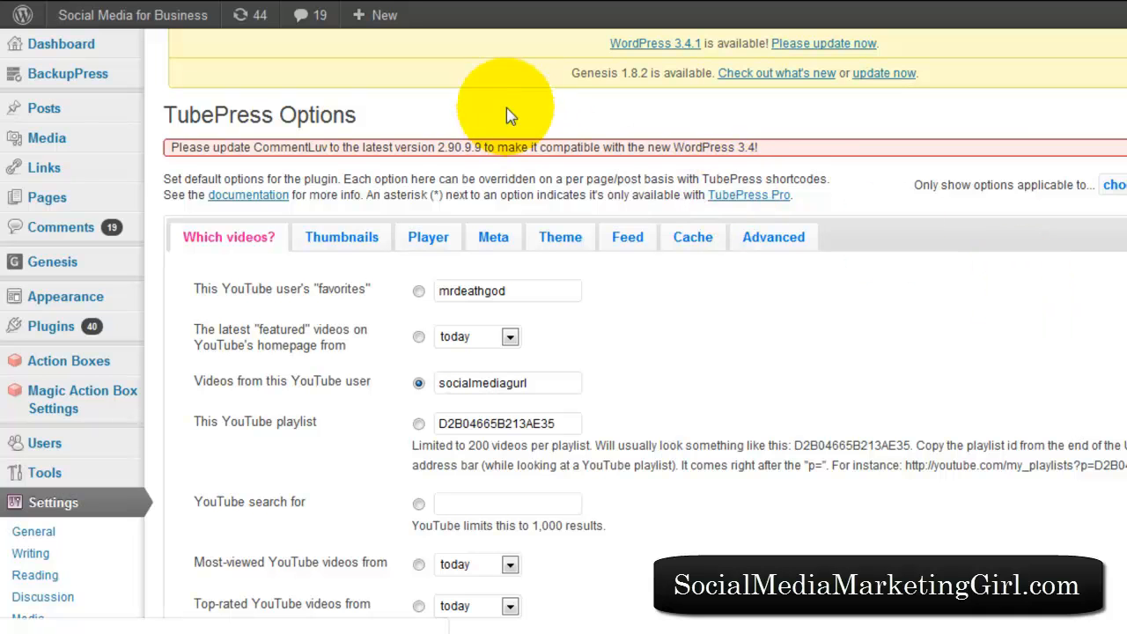
pyautogui.moveTo(225, 173)
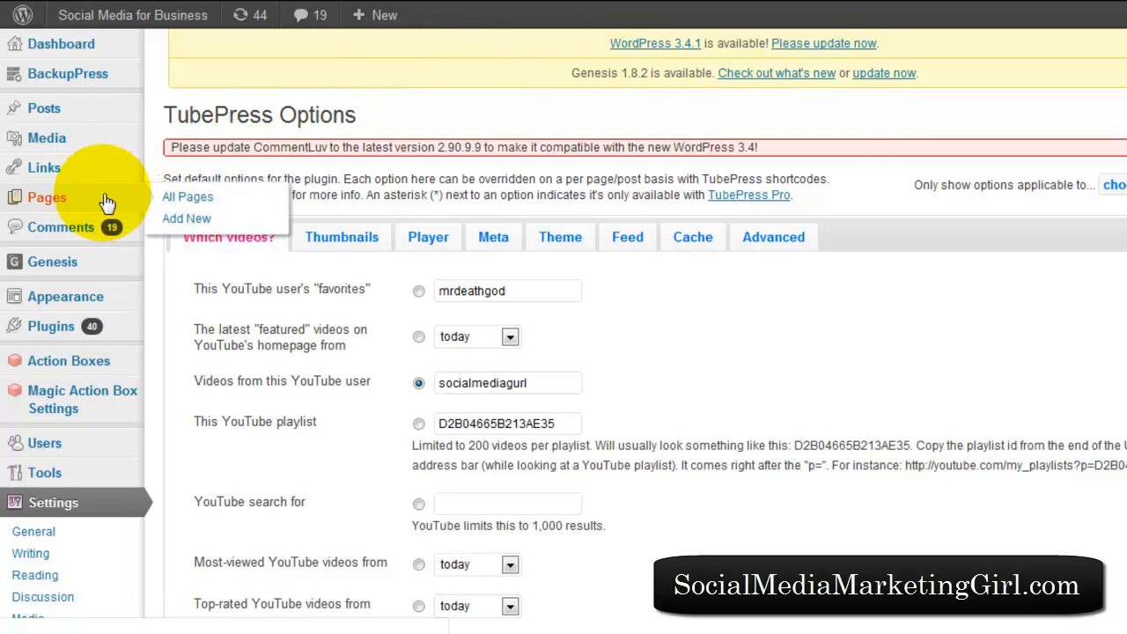
pyautogui.moveTo(187, 197)
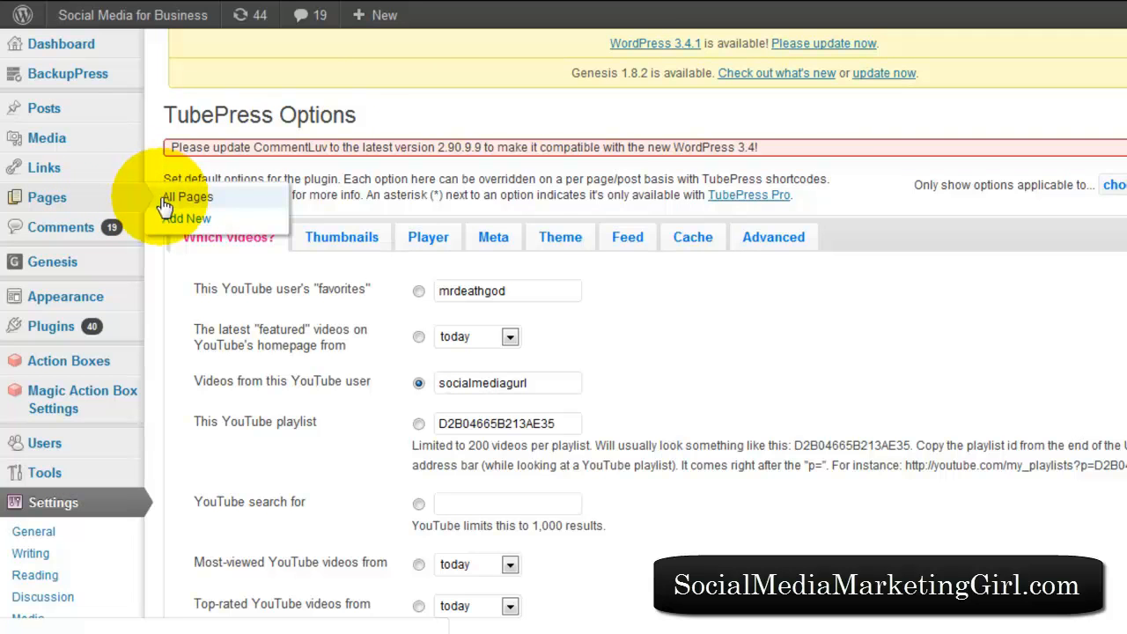
pyautogui.moveTo(165, 205)
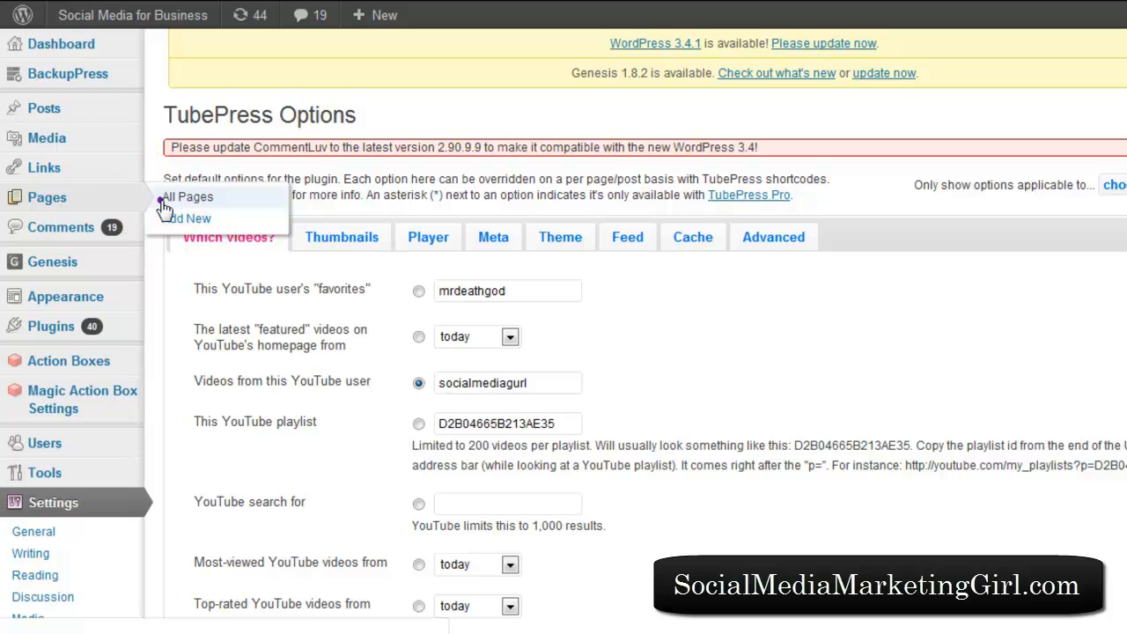
pyautogui.moveTo(491, 92)
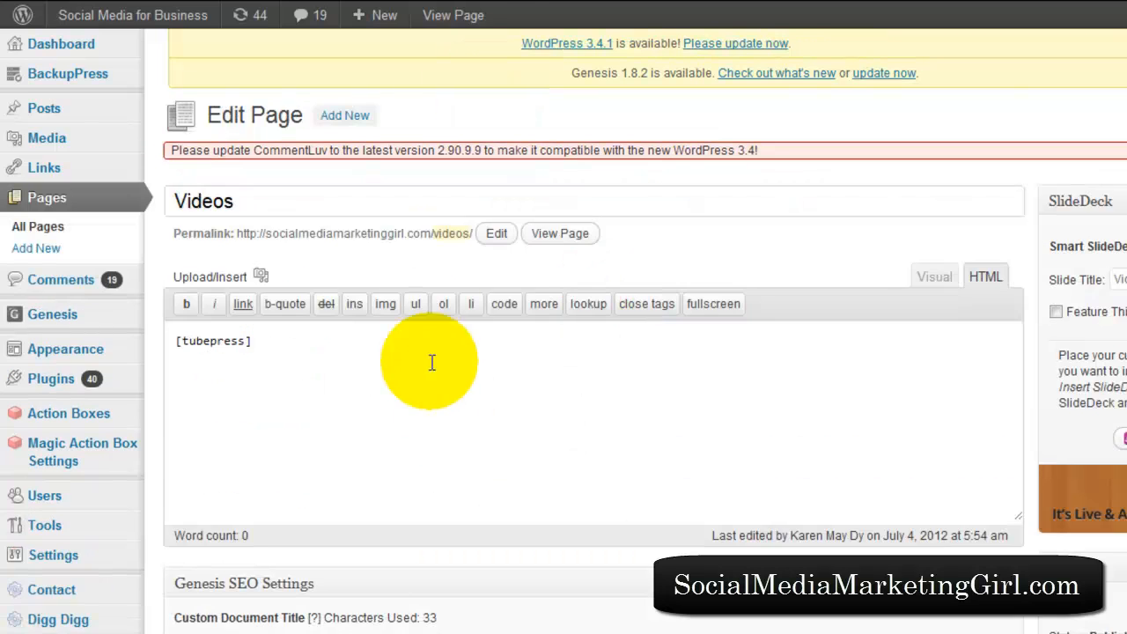
pyautogui.moveTo(247, 224)
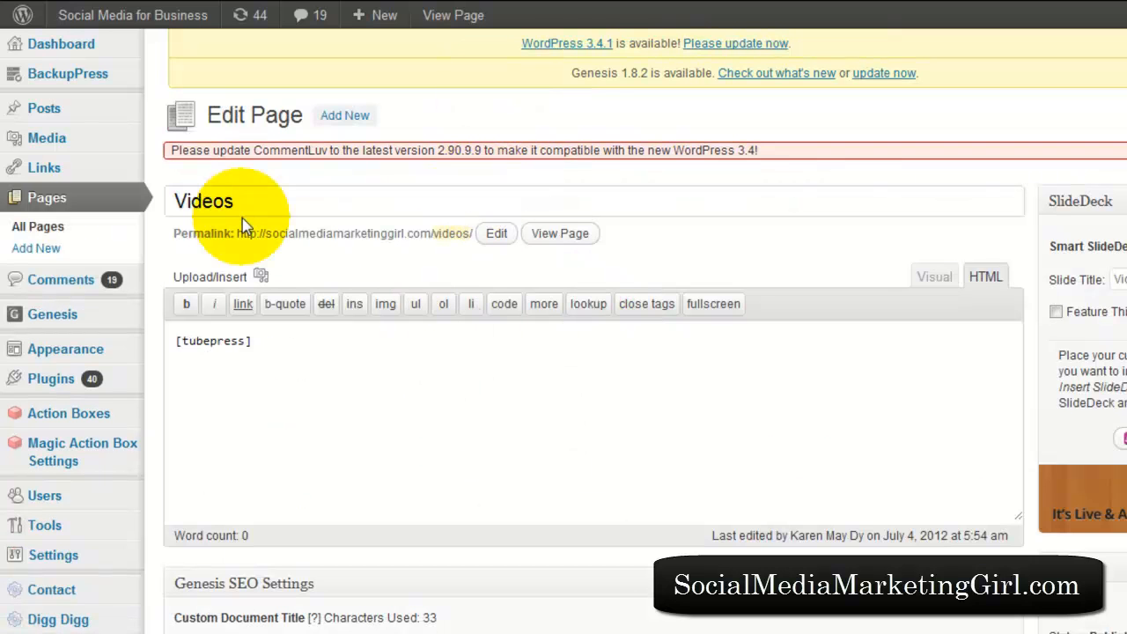
pyautogui.moveTo(286, 344)
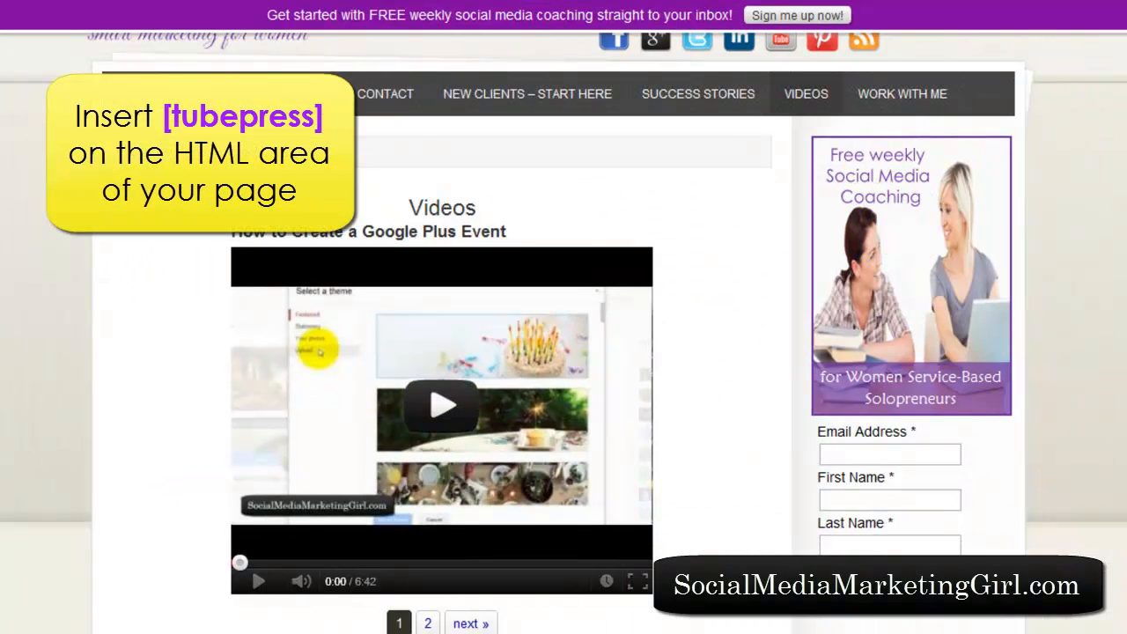
pyautogui.scroll(-3)
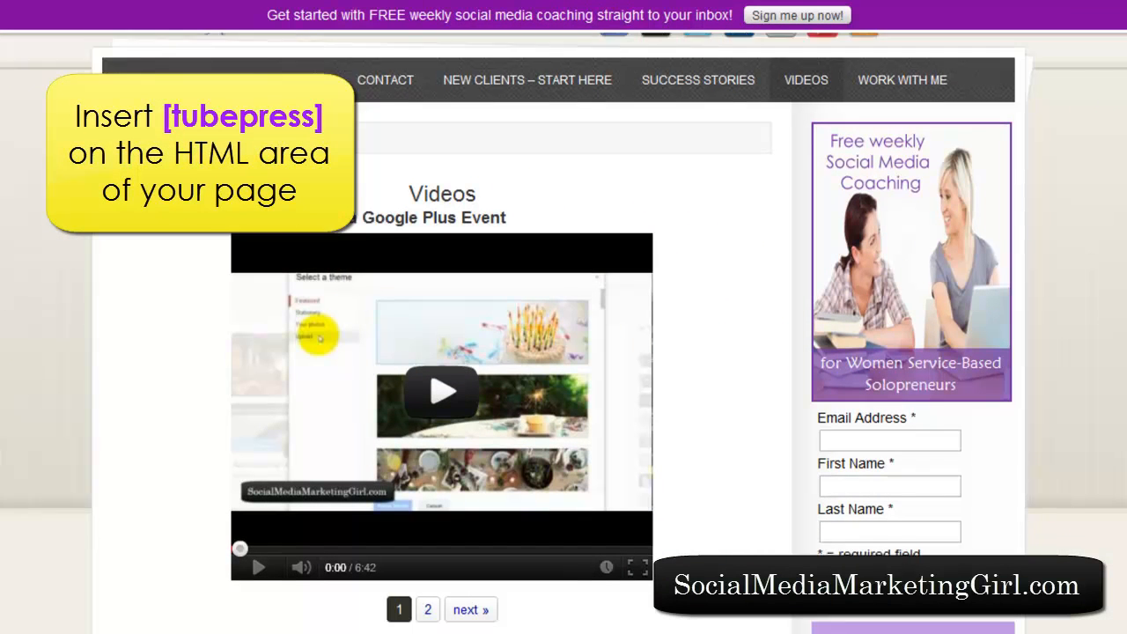
pyautogui.scroll(-3)
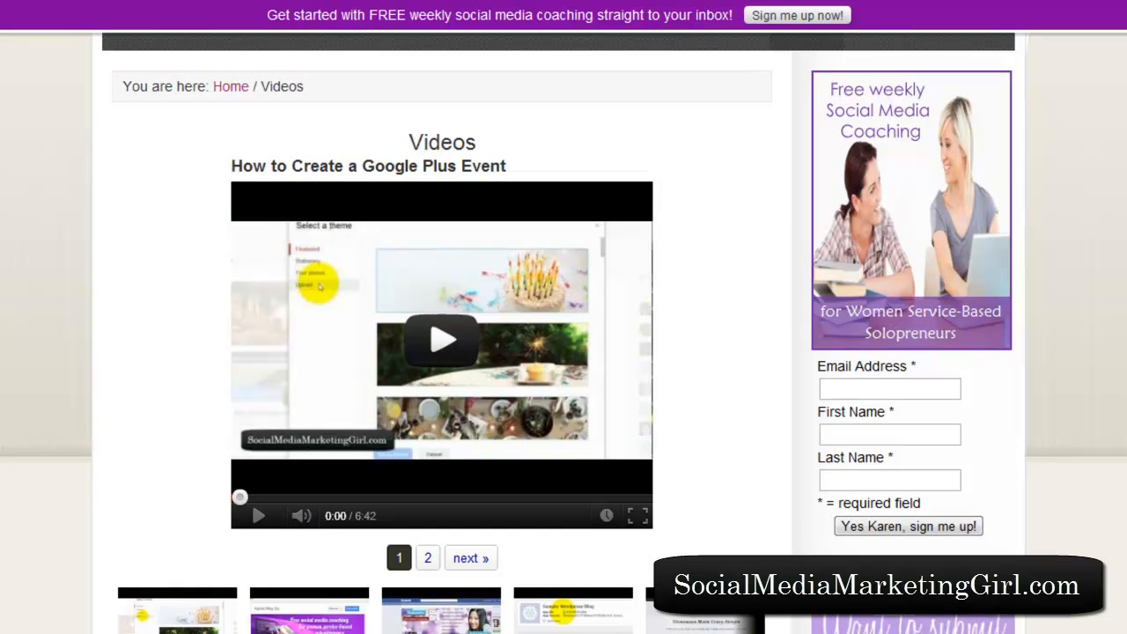
pyautogui.scroll(-3)
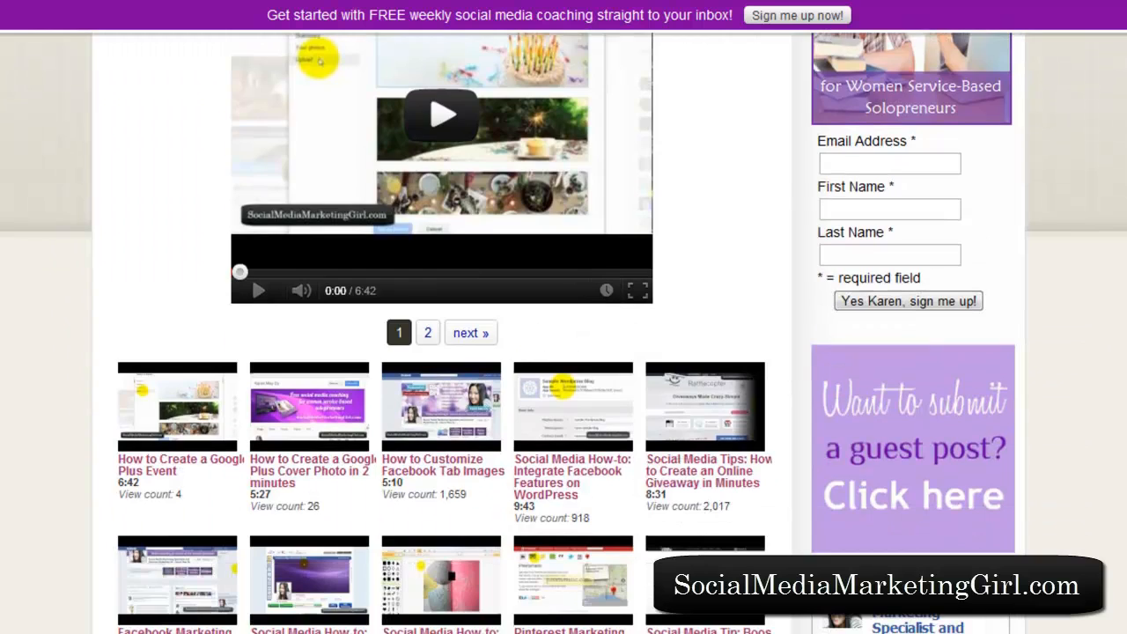
pyautogui.scroll(-3)
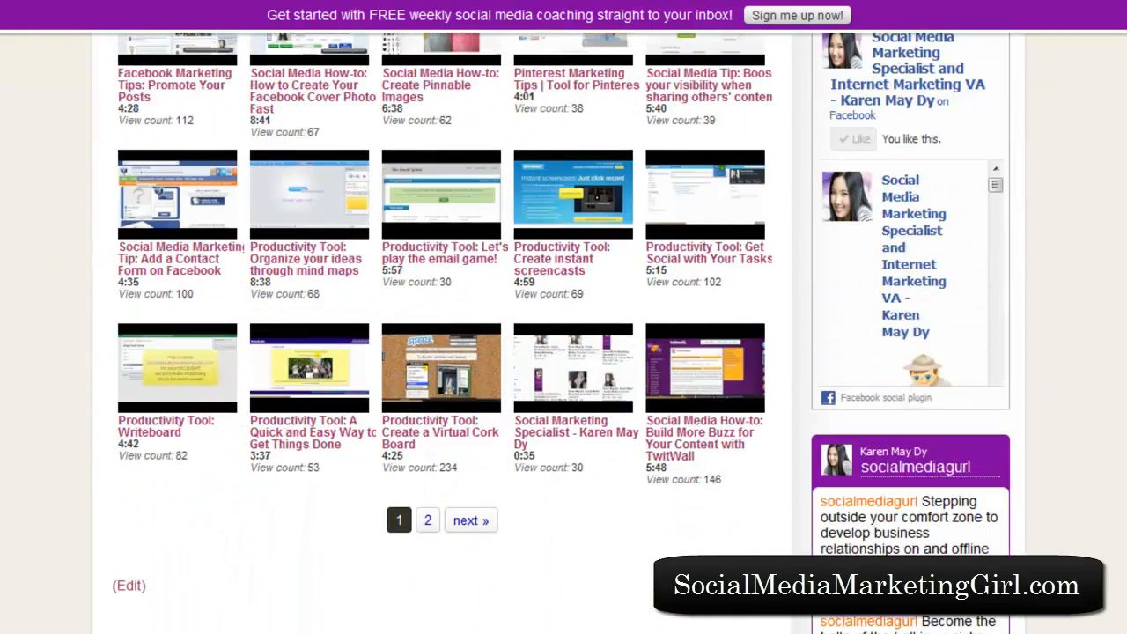
pyautogui.scroll(3)
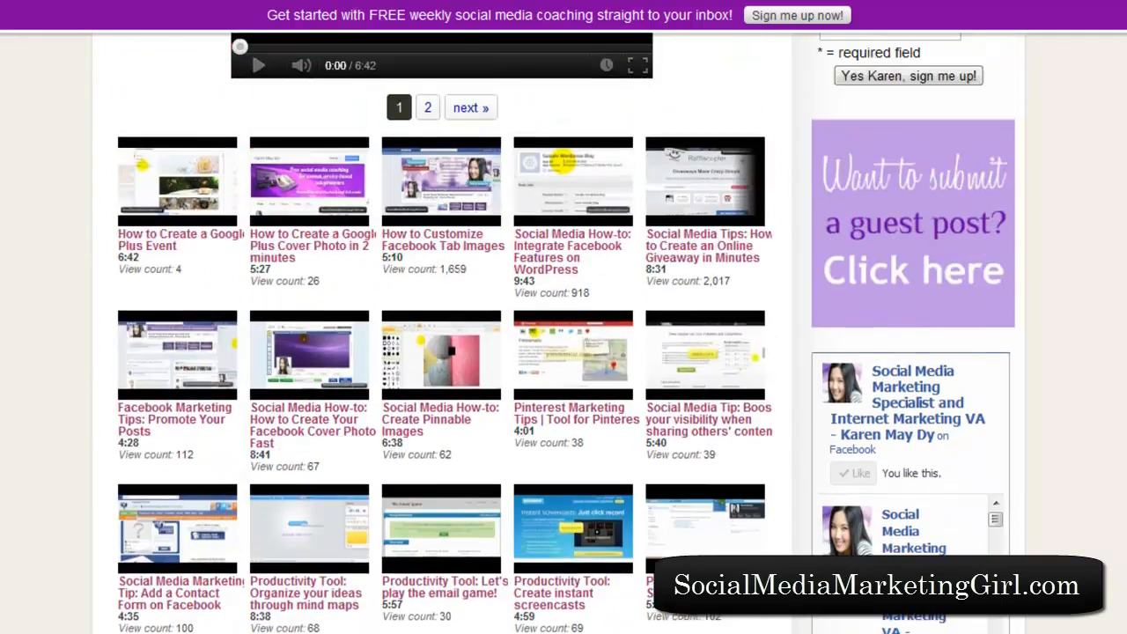
pyautogui.scroll(3)
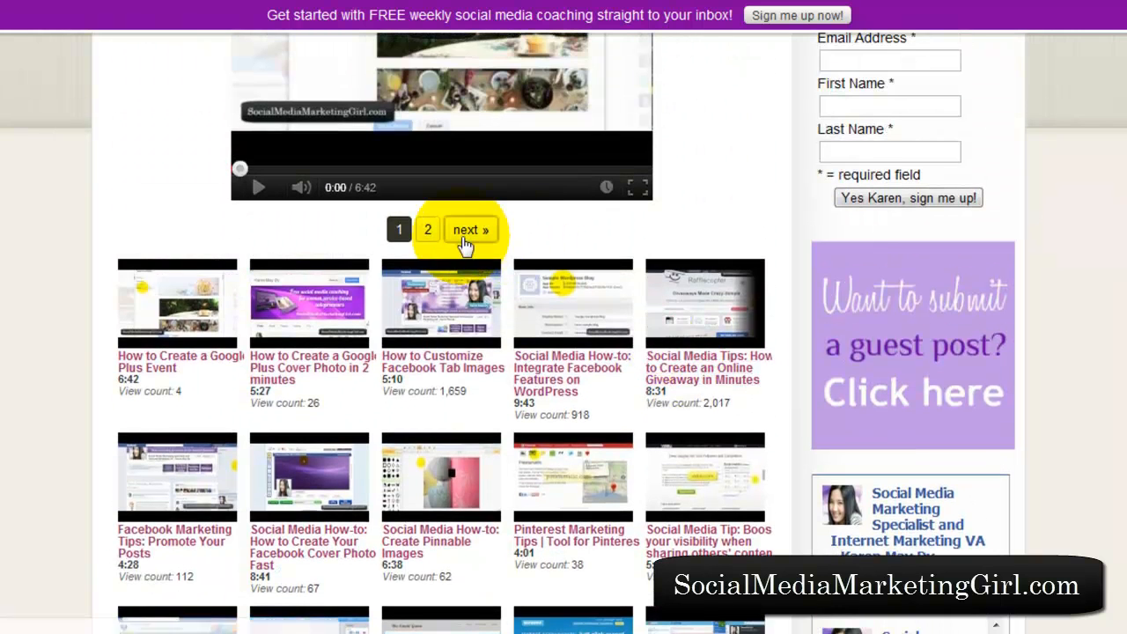
pyautogui.scroll(3)
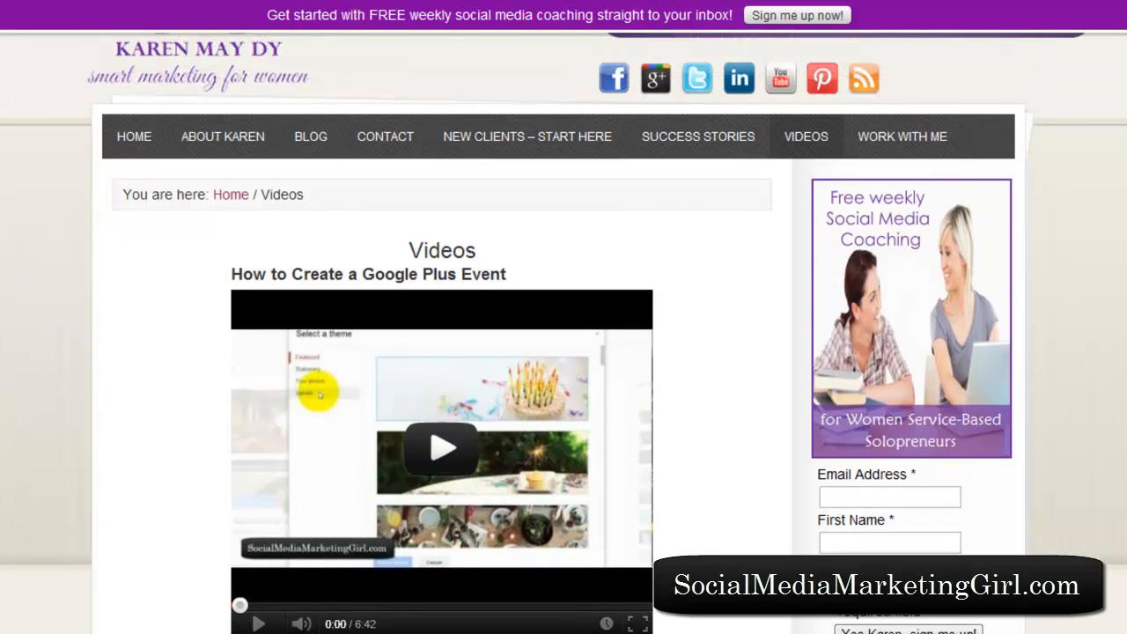